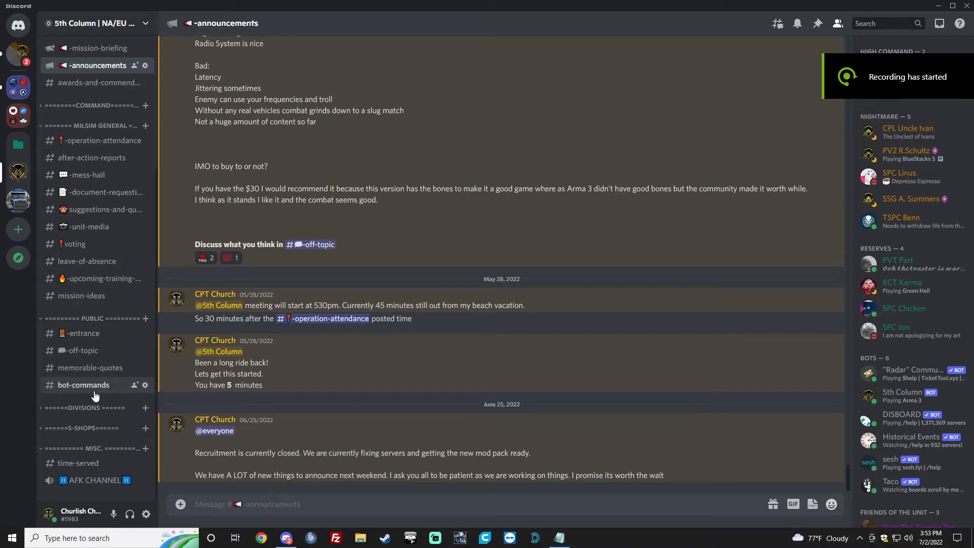
- Show the #bot-commands channel with the bot's welcome steps for new members
left_click(84, 386)
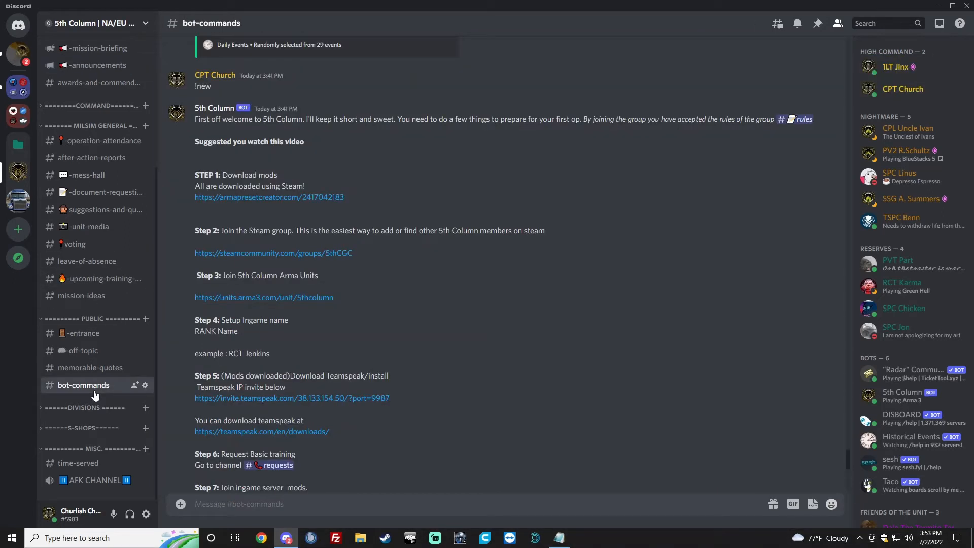
mouse_move(428, 321)
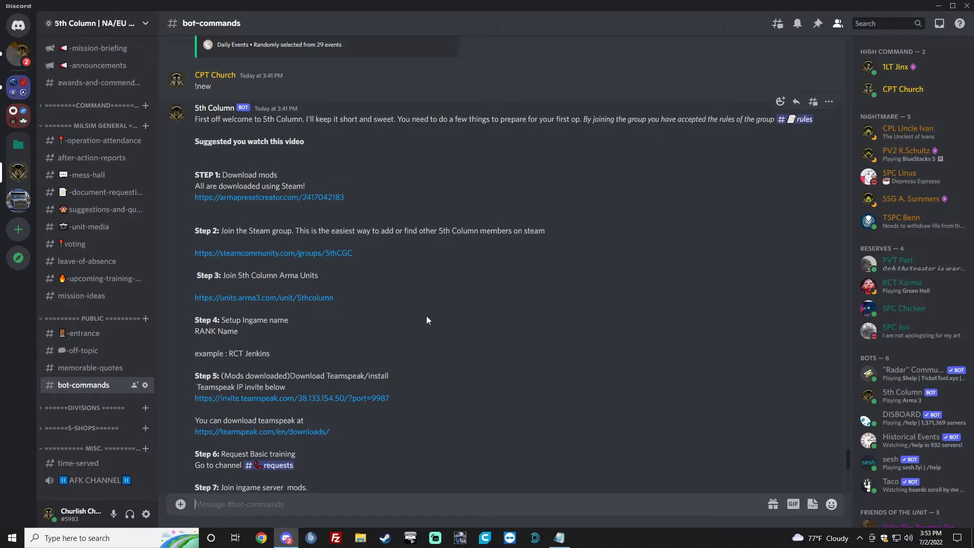
mouse_move(455, 315)
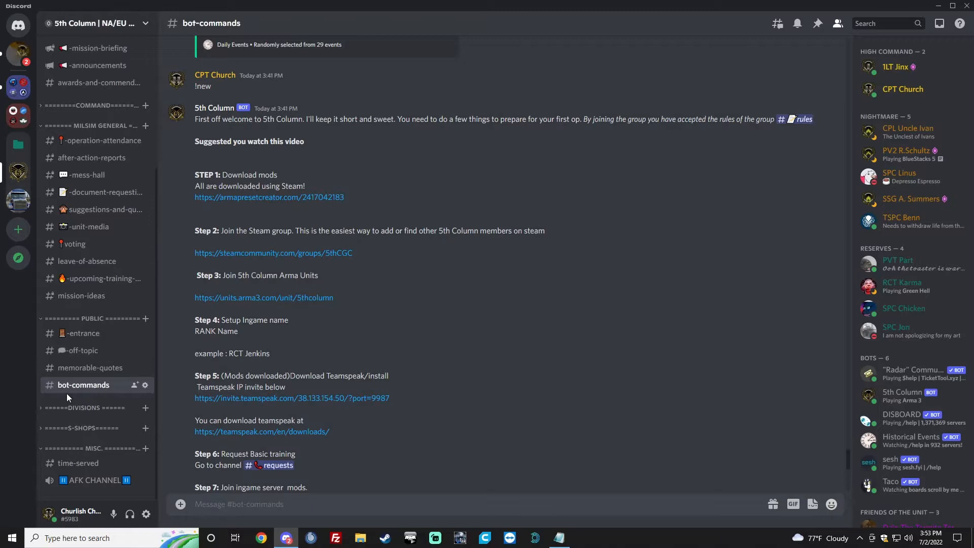
double_click(202, 86)
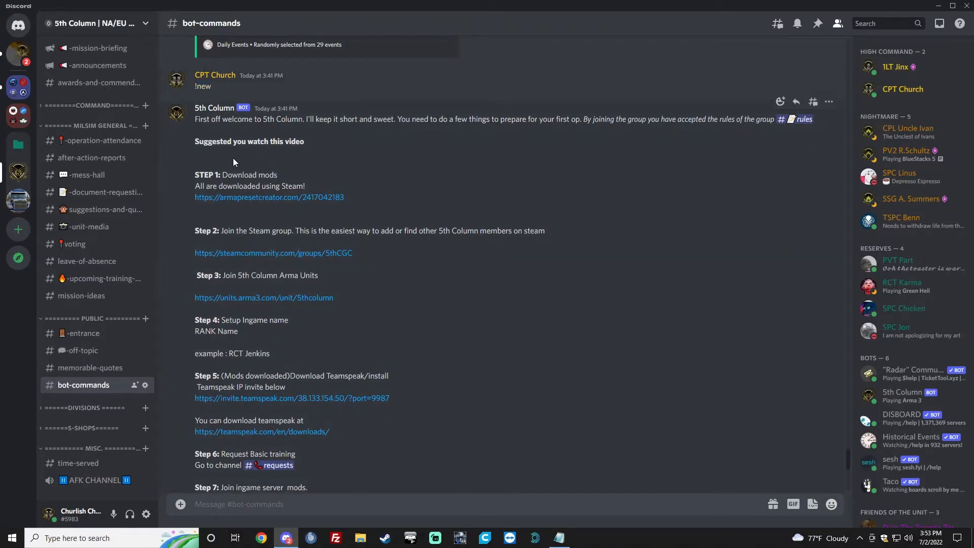
- Download the 5th Column mod preset from armapresetcreator.com and return to Discord
left_click(269, 197)
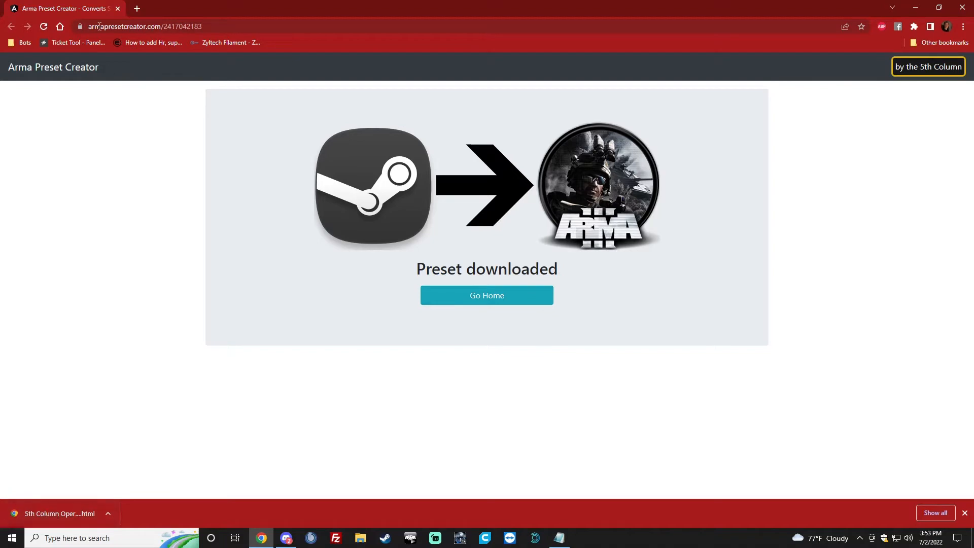
mouse_move(71, 6)
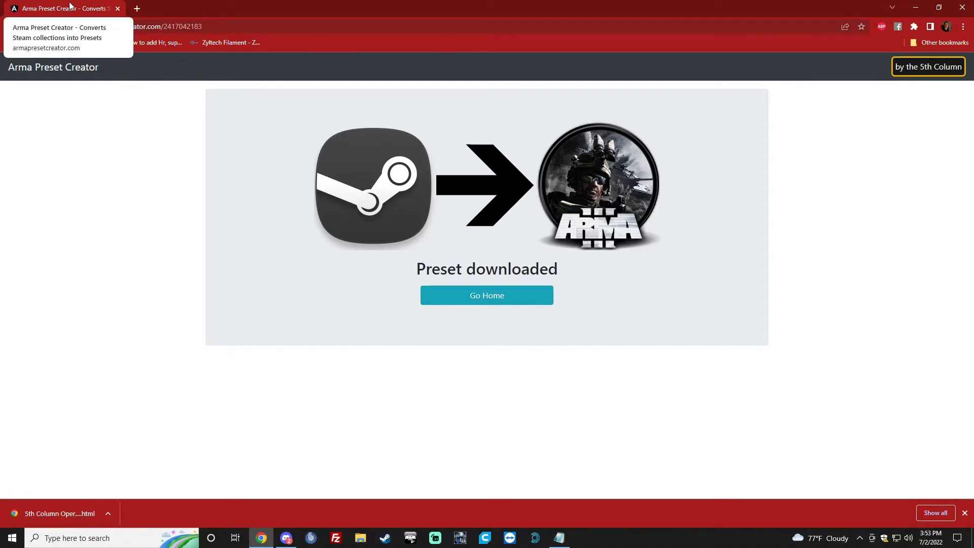
left_click(410, 538)
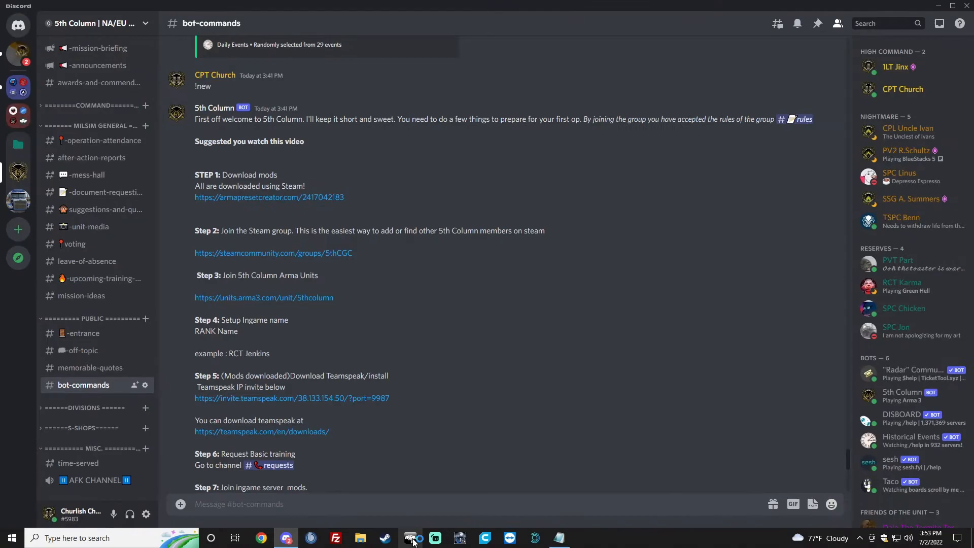
- Import the downloaded 5th Column Operations preset into MODS and subscribe to ArmedForces:UK Vehicles
left_click(411, 538)
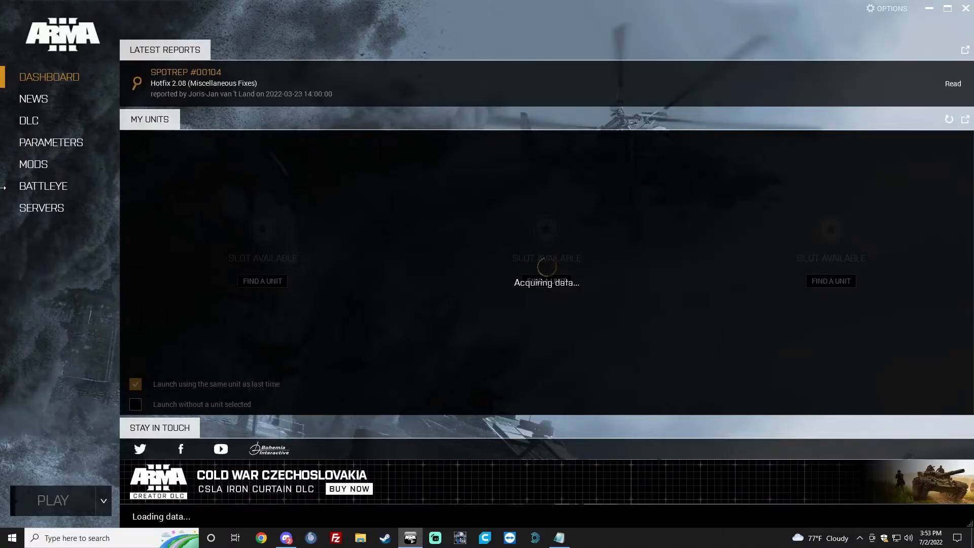
left_click(33, 165)
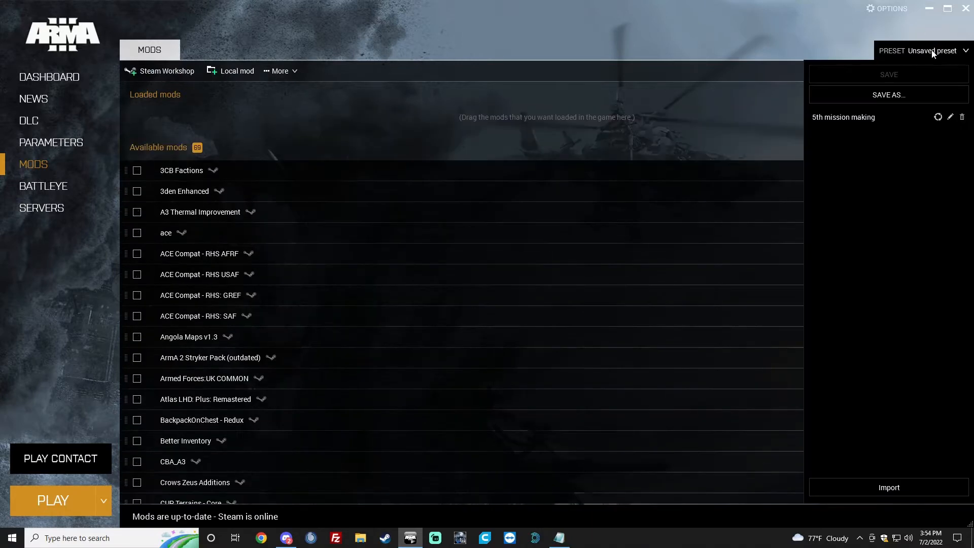
mouse_move(871, 542)
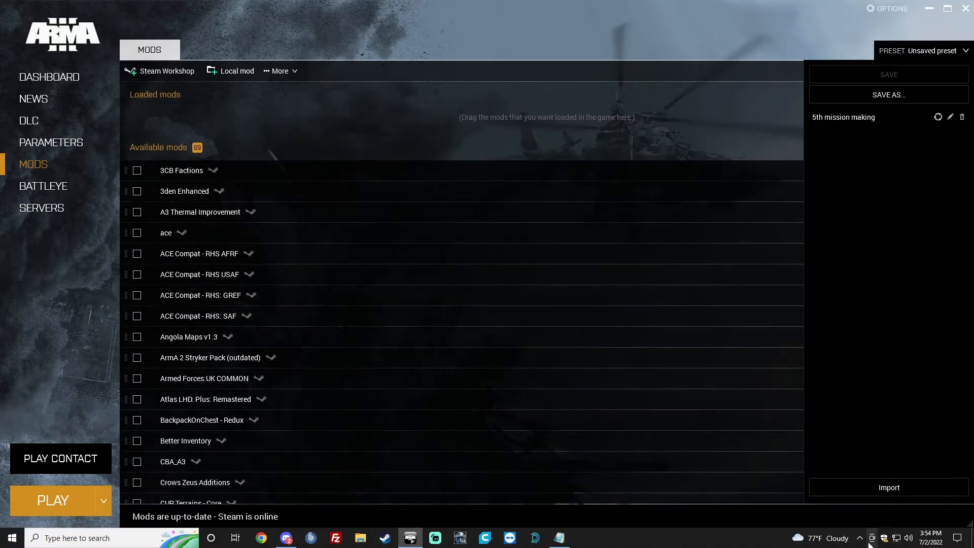
left_click(889, 487)
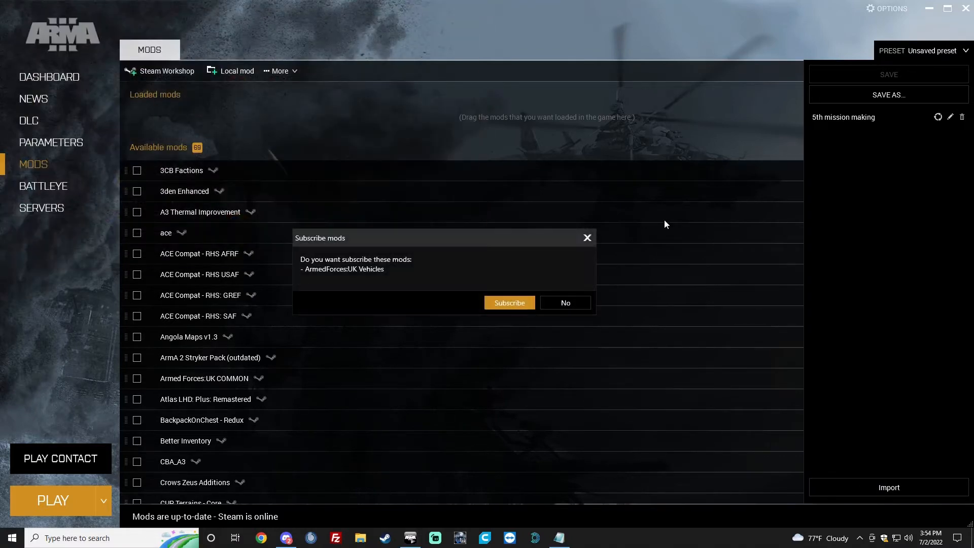
mouse_move(384, 262)
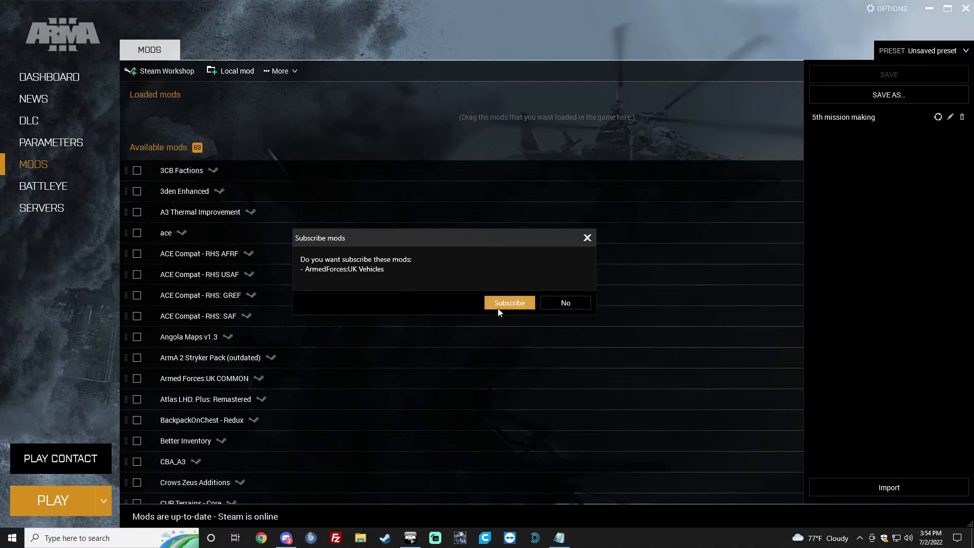
left_click(509, 302)
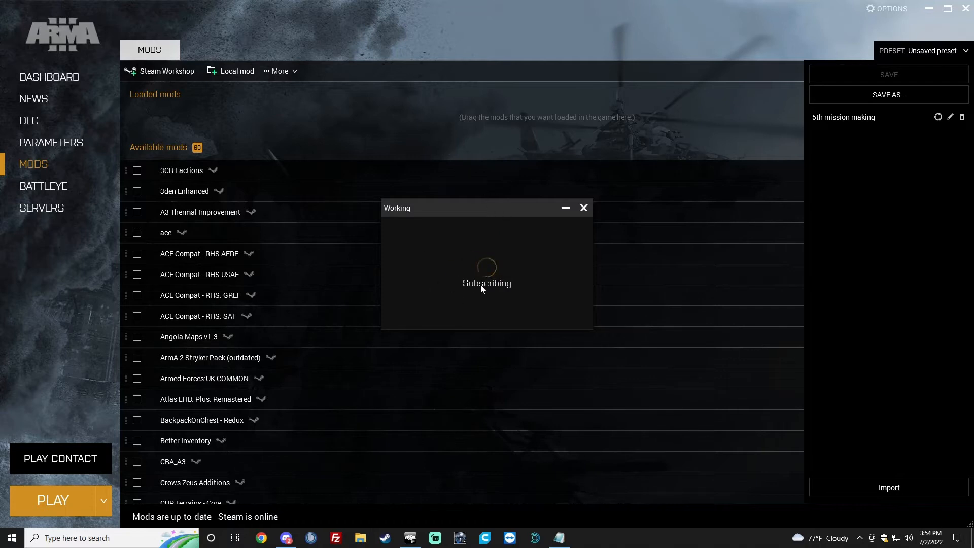
mouse_move(486, 268)
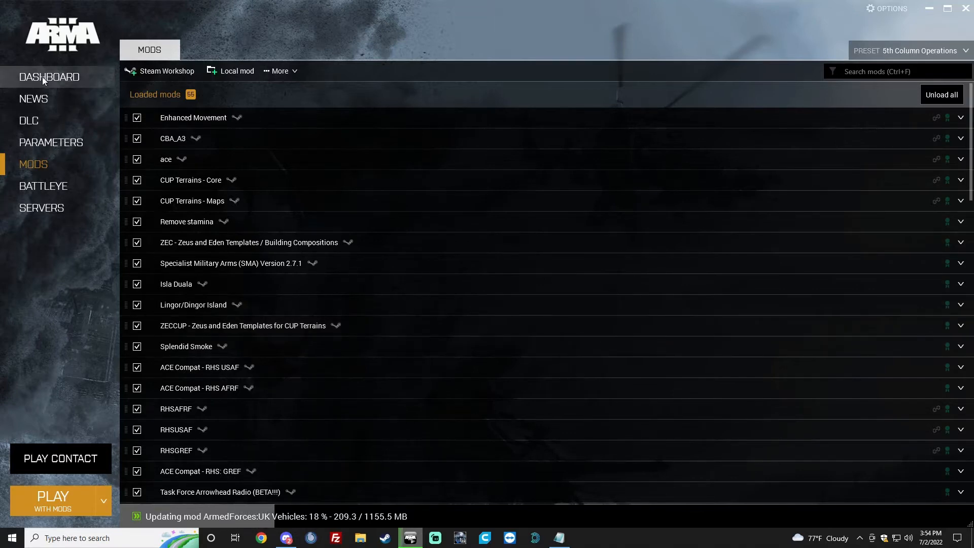
mouse_move(312, 528)
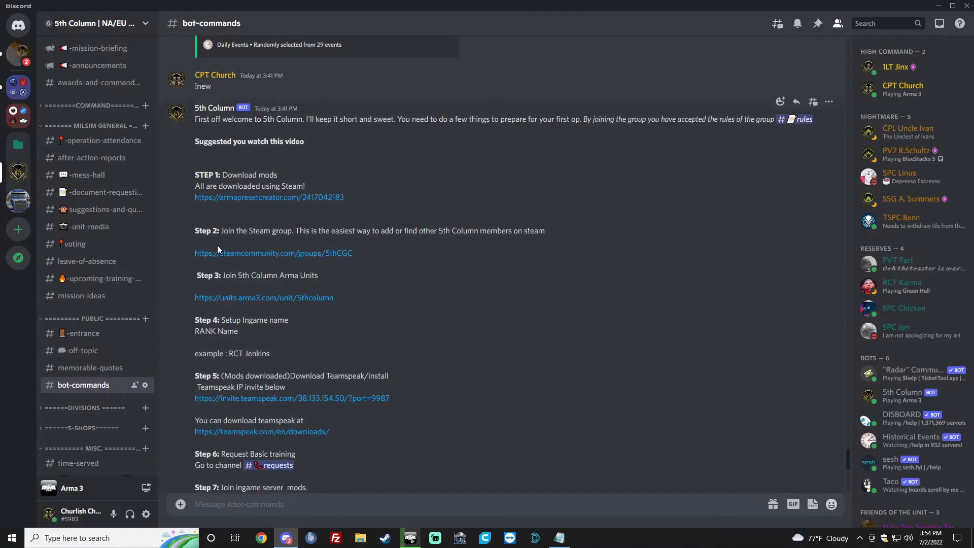
mouse_move(265, 256)
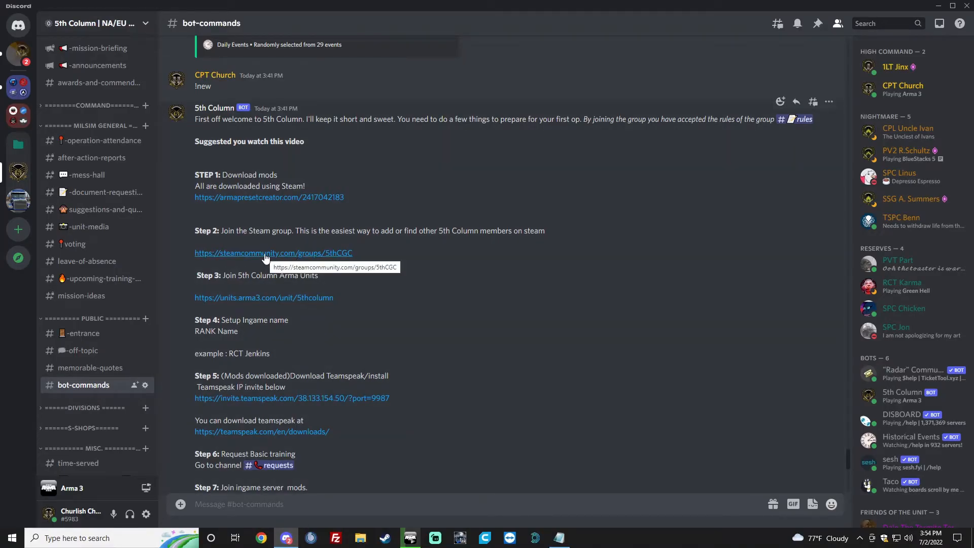
left_click(266, 253)
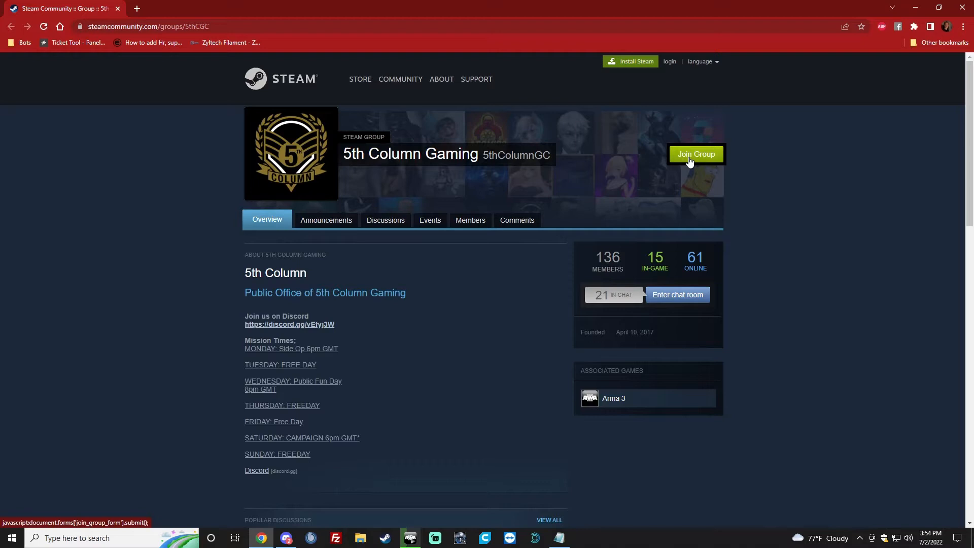
mouse_move(143, 268)
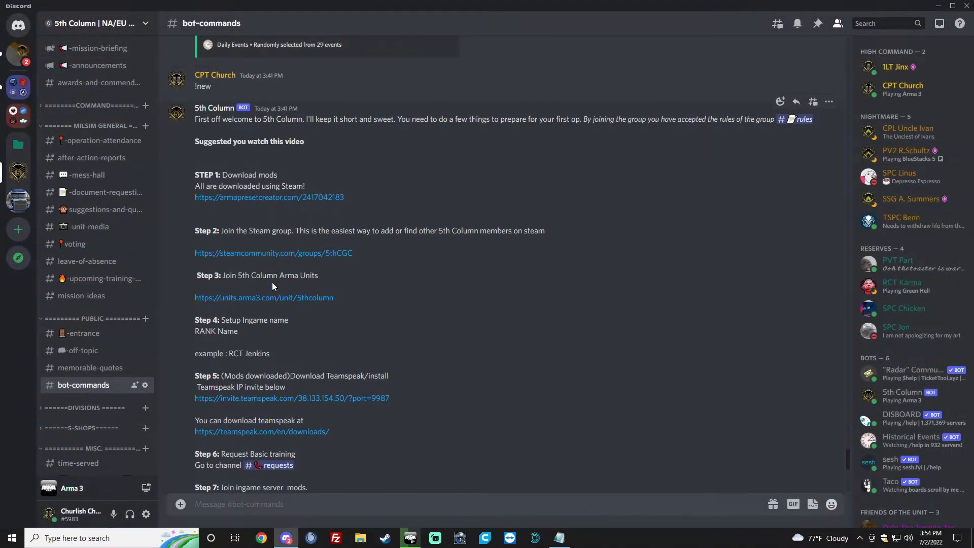
mouse_move(286, 270)
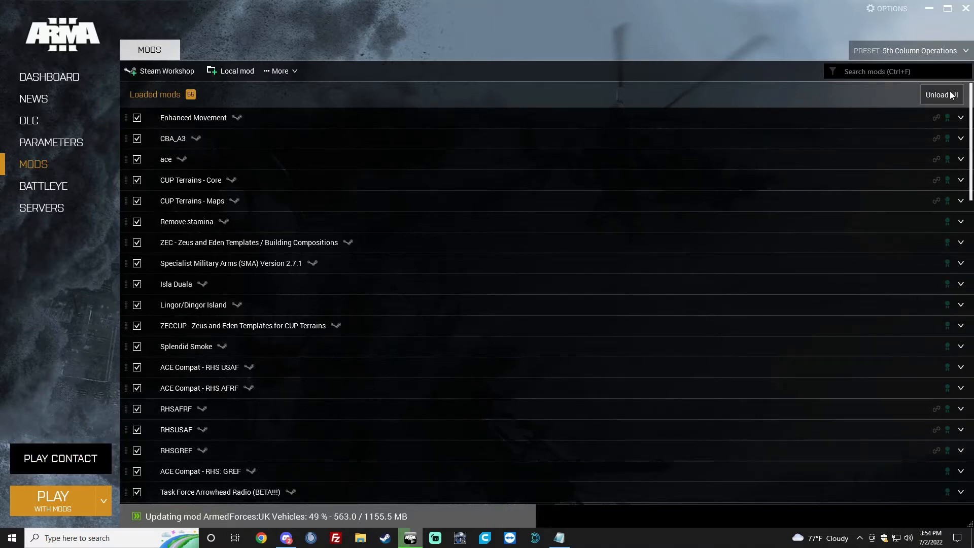
- Unload all loaded mods and return to the dashboard listing the 5th Column unit
left_click(941, 96)
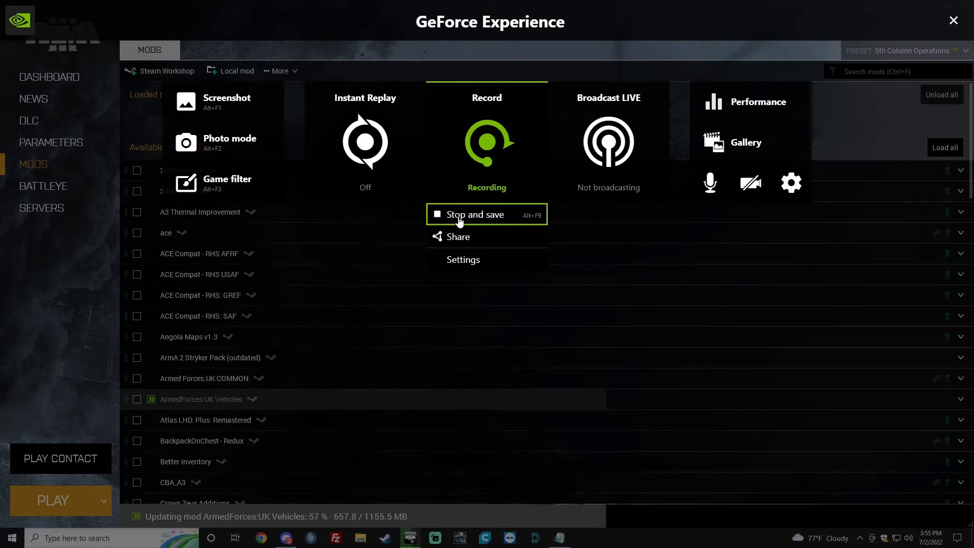
left_click(460, 215)
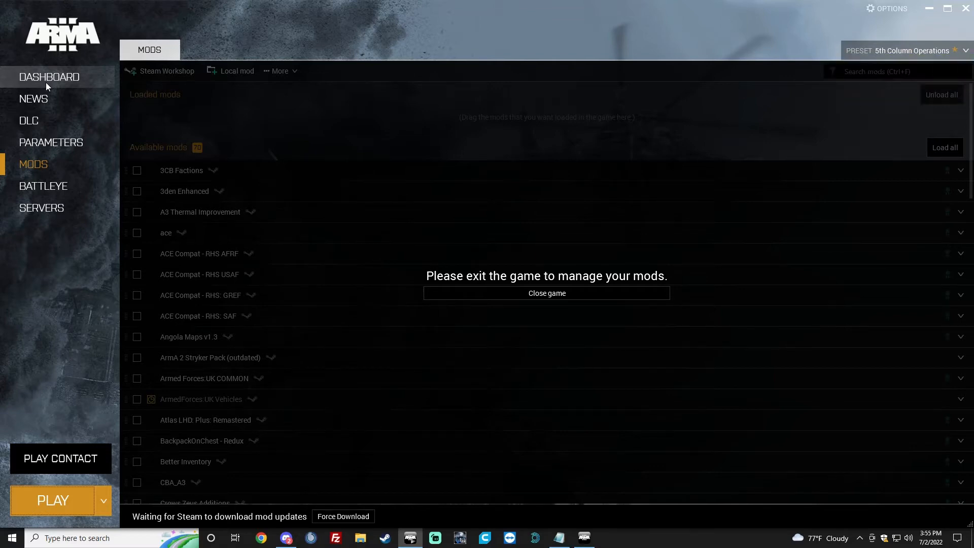
left_click(48, 77)
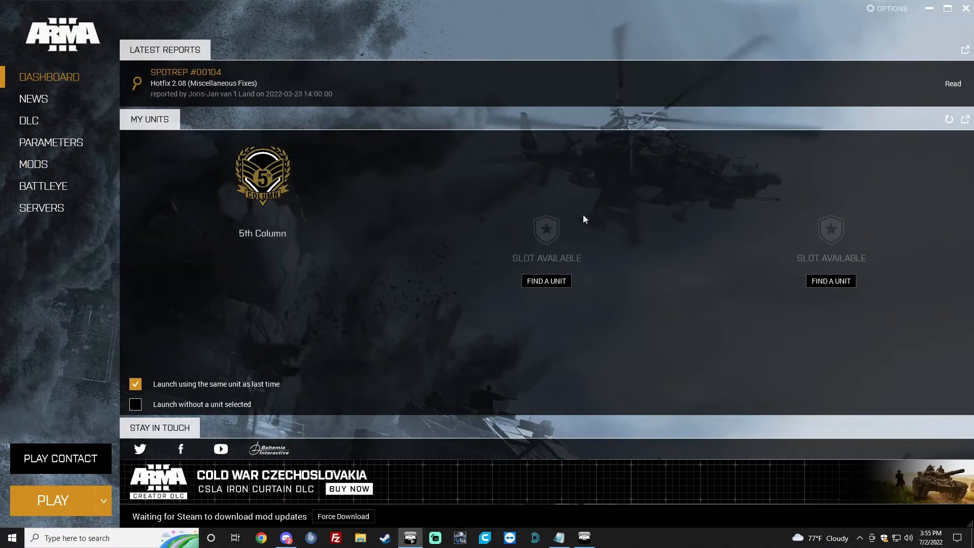
mouse_move(486, 239)
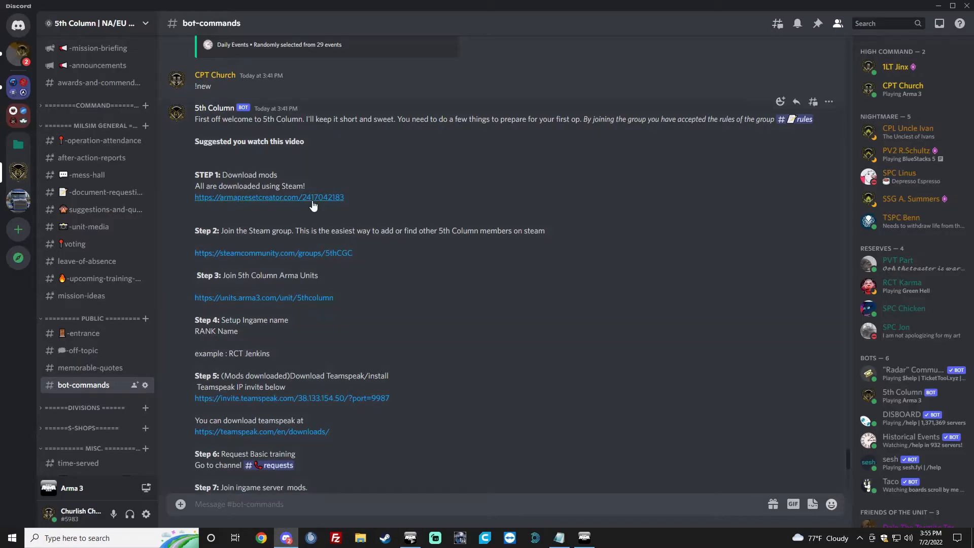
mouse_move(233, 287)
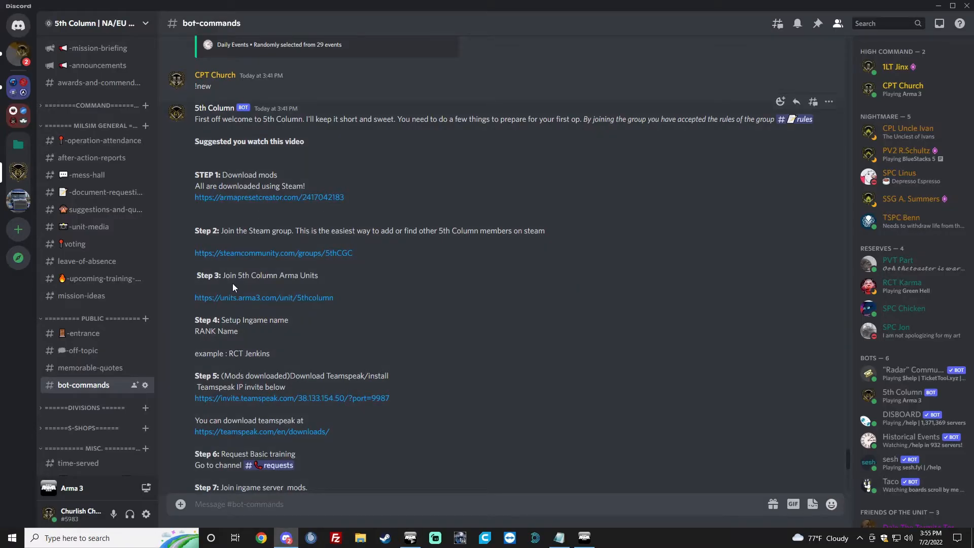
mouse_move(267, 301)
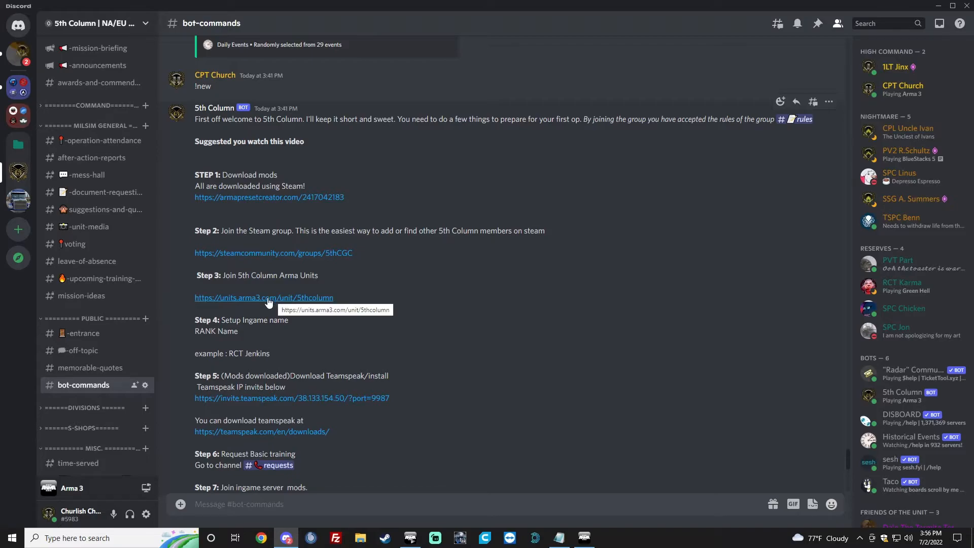
- View the 5th Column unit page on Arma 3 Units down to its membership option
left_click(264, 297)
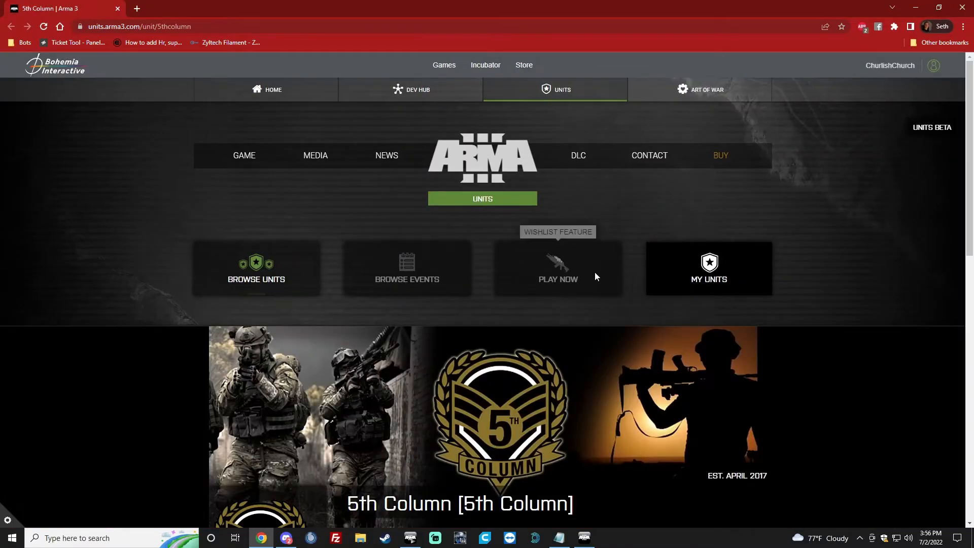
scroll("down", 3)
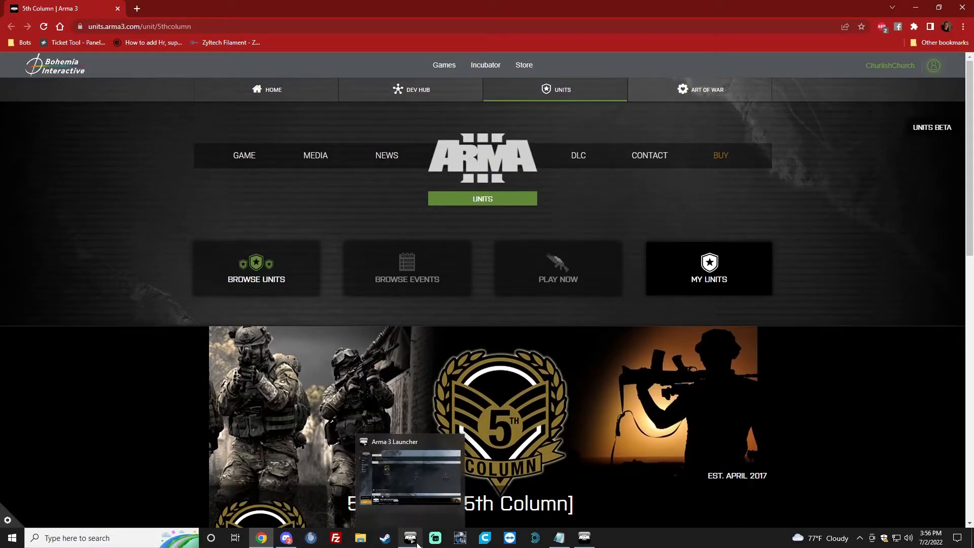
mouse_move(166, 294)
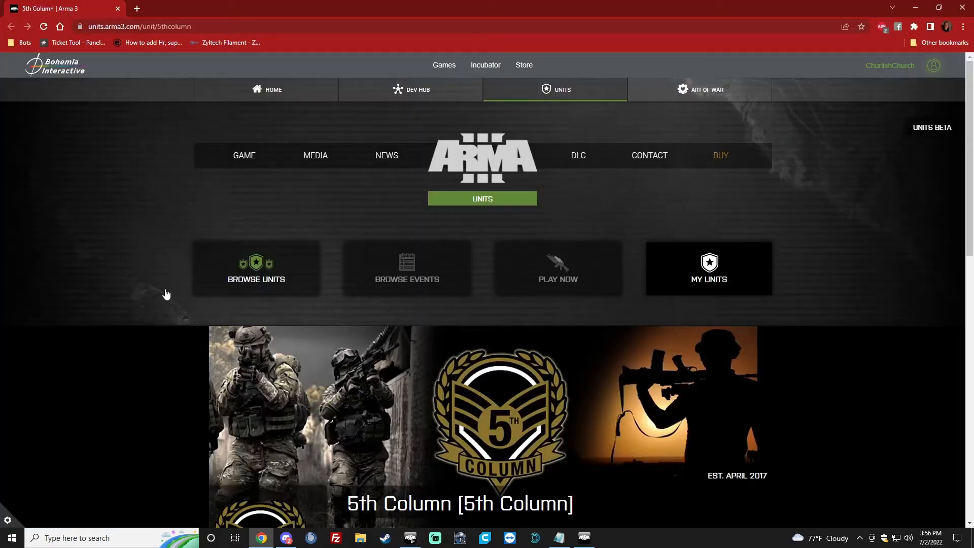
scroll("down", 3)
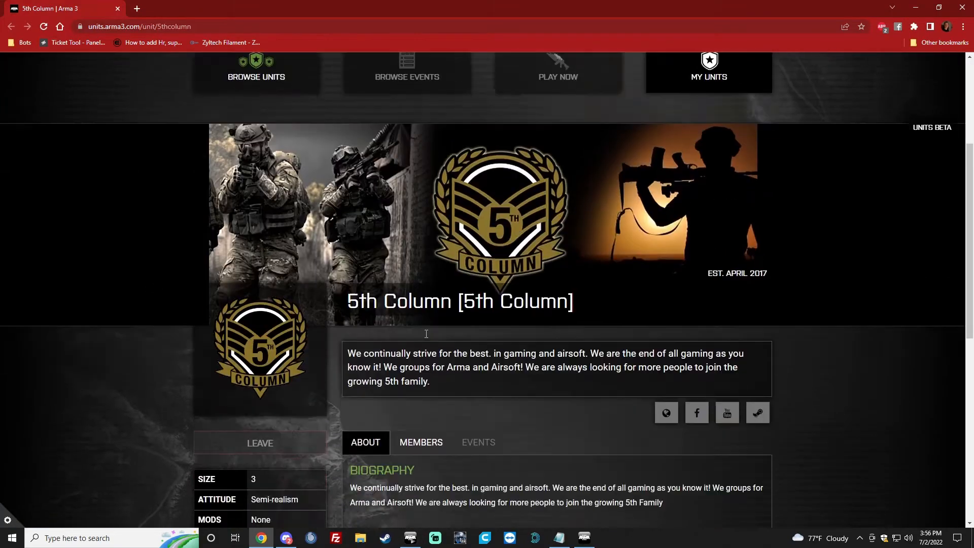
scroll("down", 3)
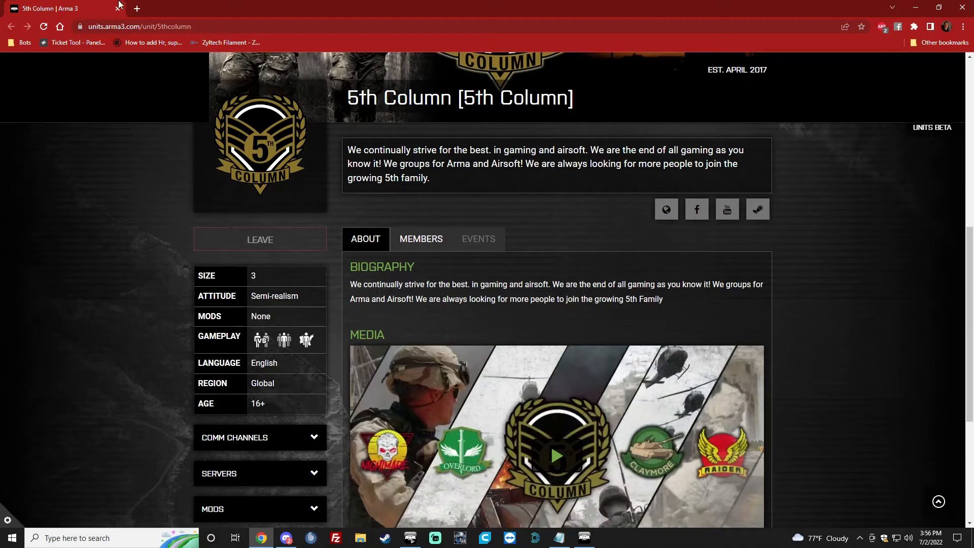
mouse_move(90, 10)
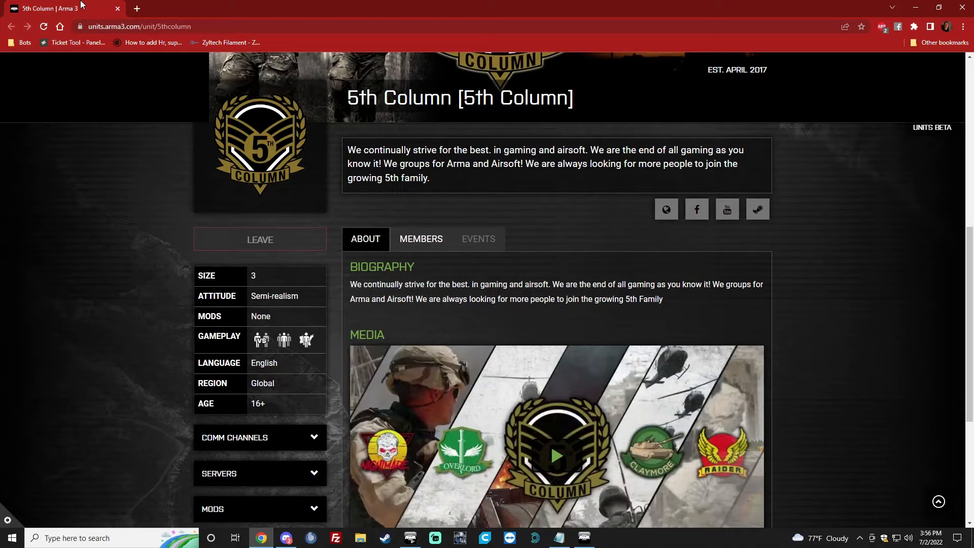
- Bring up the CPT Church player profile editor from the Arma 3 main menu
left_click(286, 539)
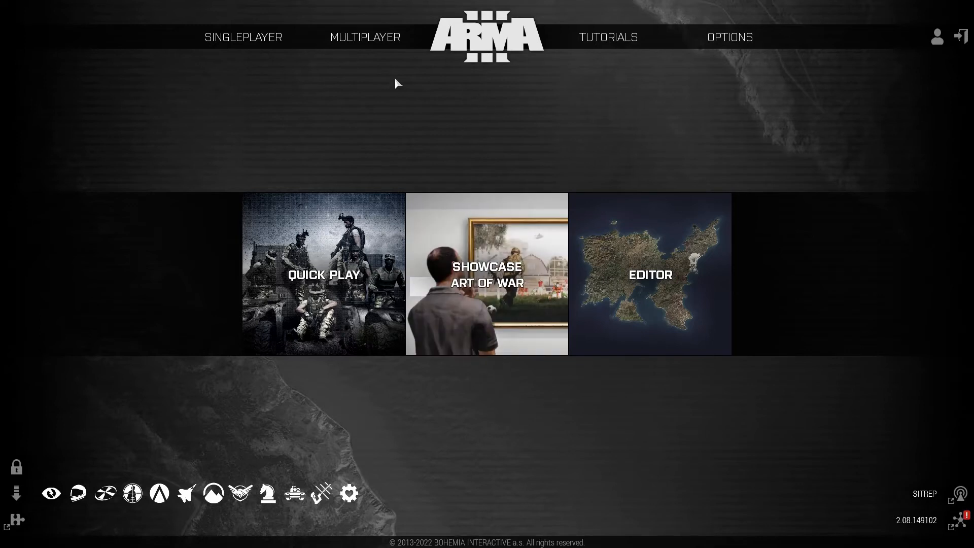
left_click(938, 36)
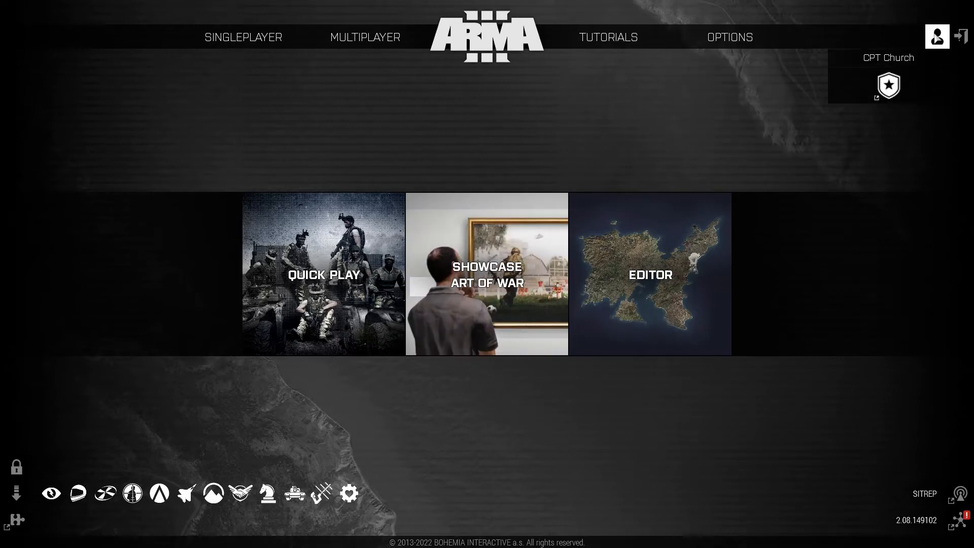
mouse_move(936, 36)
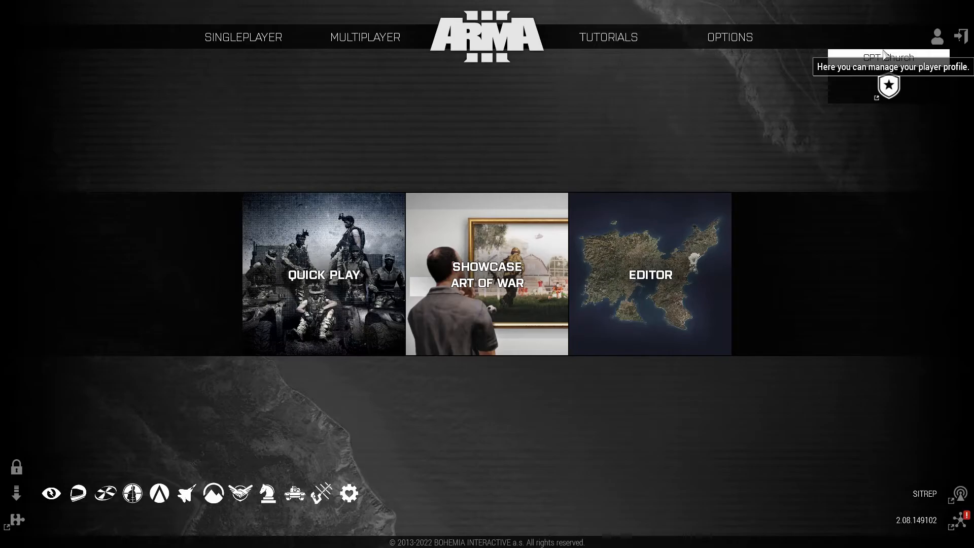
left_click(937, 37)
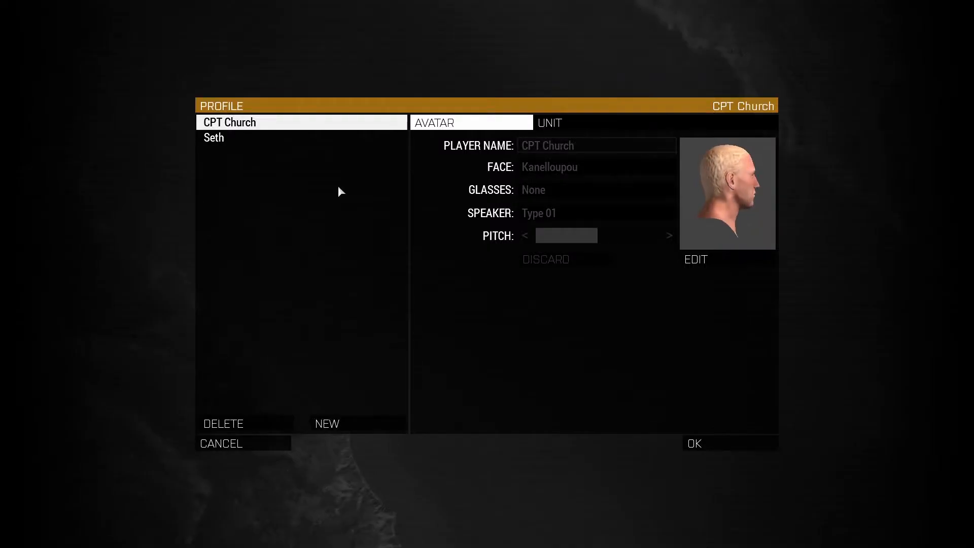
- Start a new player profile with rank RCT and name Joh
left_click(326, 425)
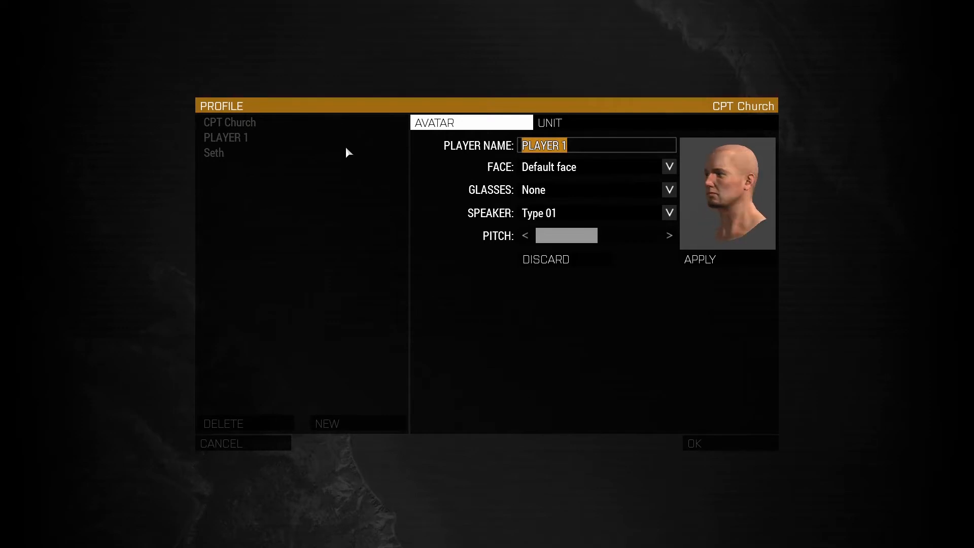
type("RCT")
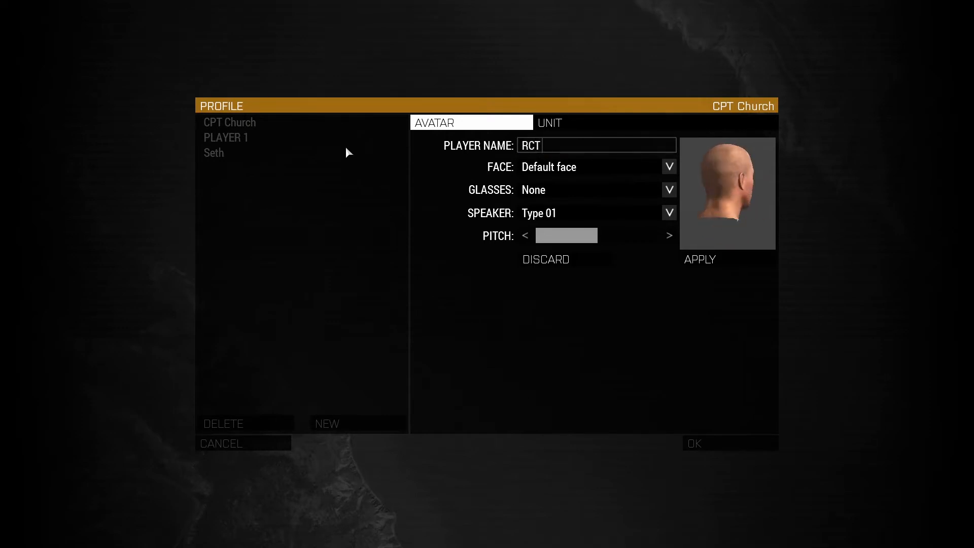
type("Joh")
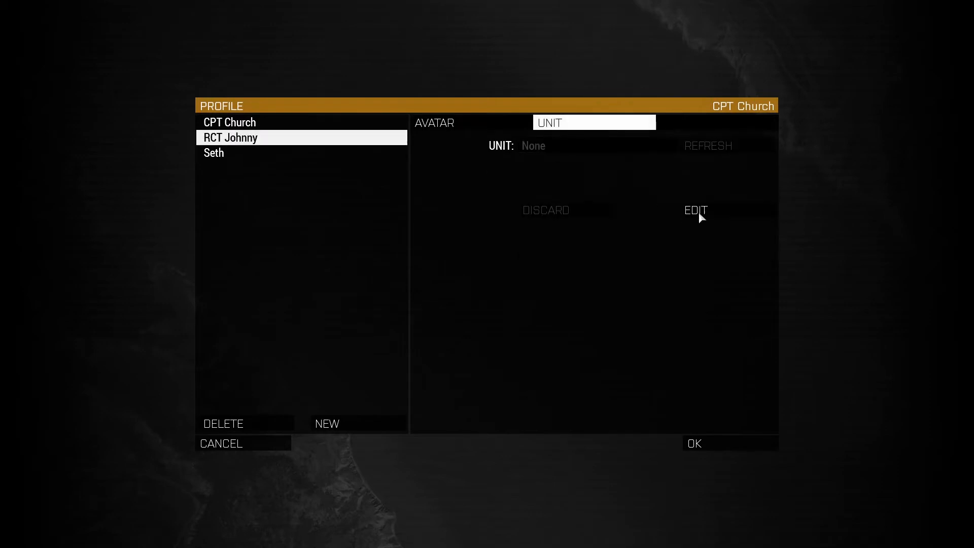
- Link the profile to the 5th Column unit, save it as PVT Johnny and confirm
left_click(695, 210)
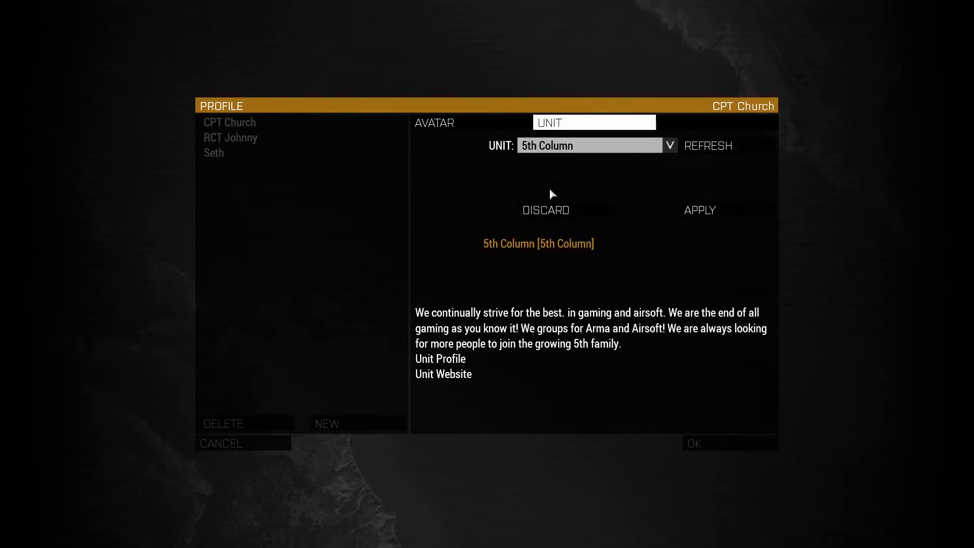
left_click(231, 138)
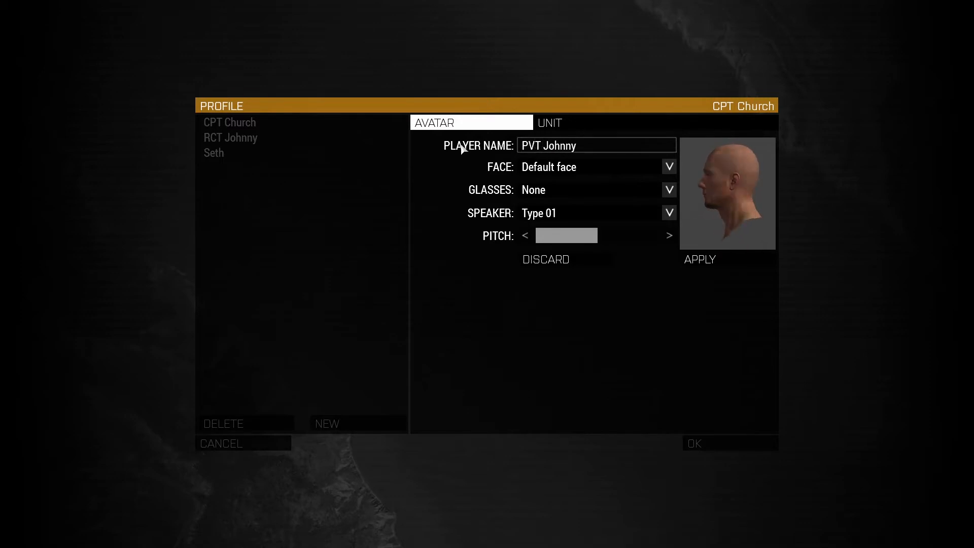
left_click(700, 260)
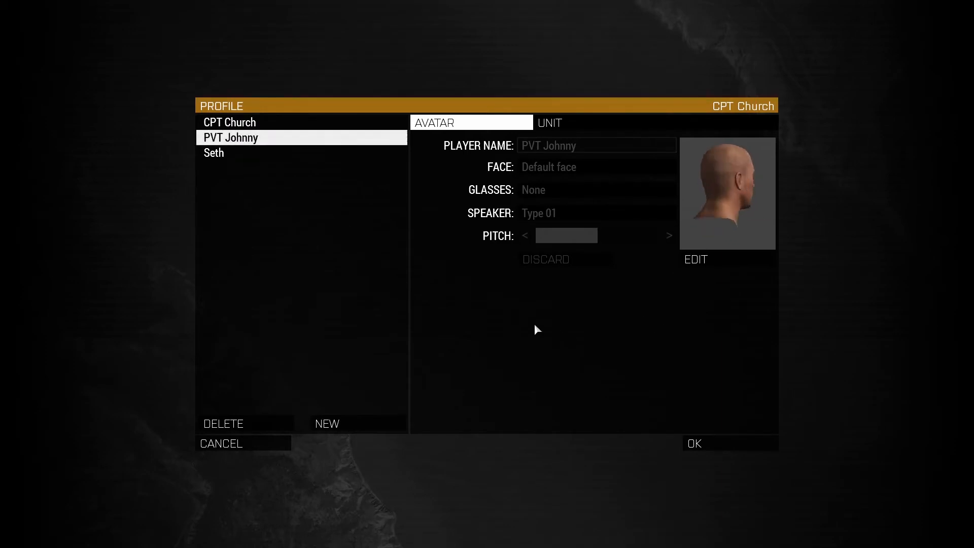
left_click(223, 423)
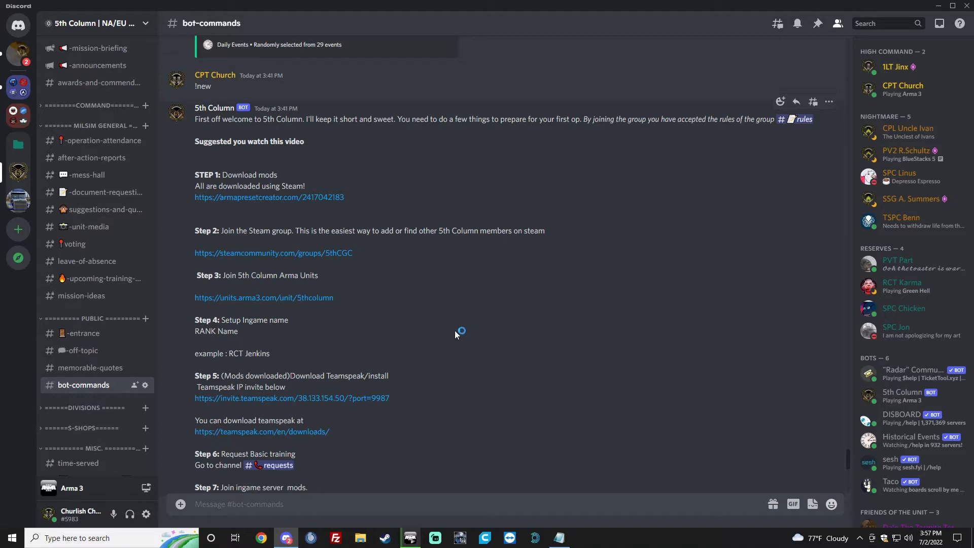
mouse_move(427, 343)
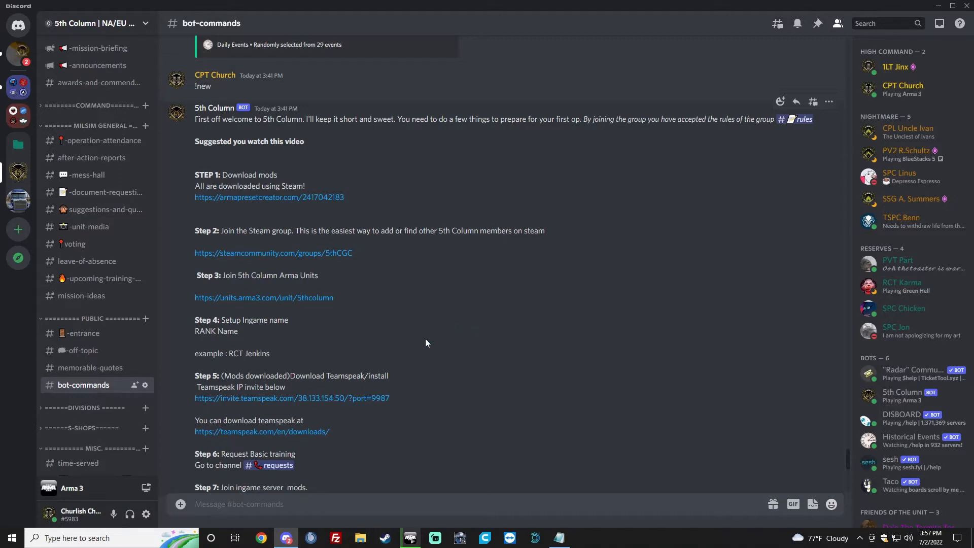
- Follow the Step 5 teamspeak.com/en/downloads link from the Discord welcome message
left_click(410, 538)
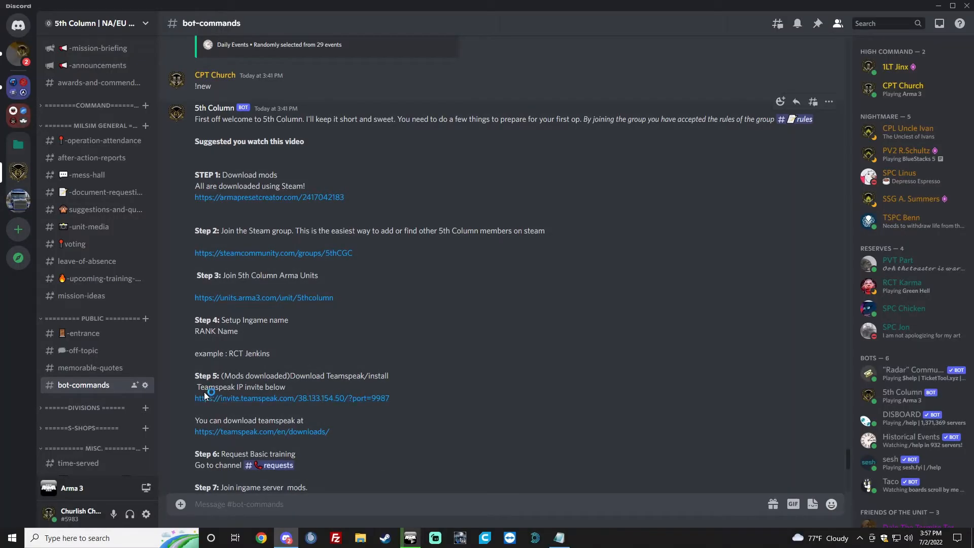
mouse_move(202, 405)
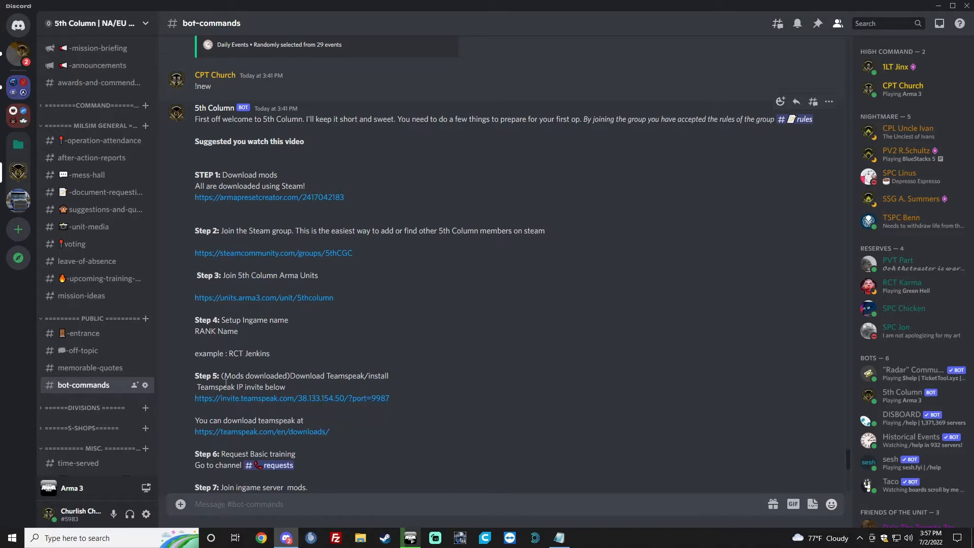
mouse_move(264, 438)
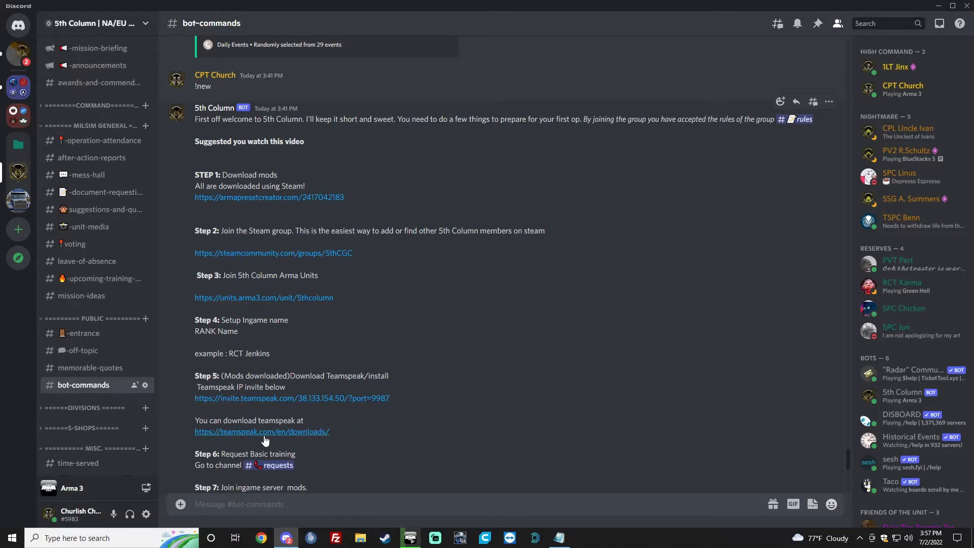
left_click(261, 432)
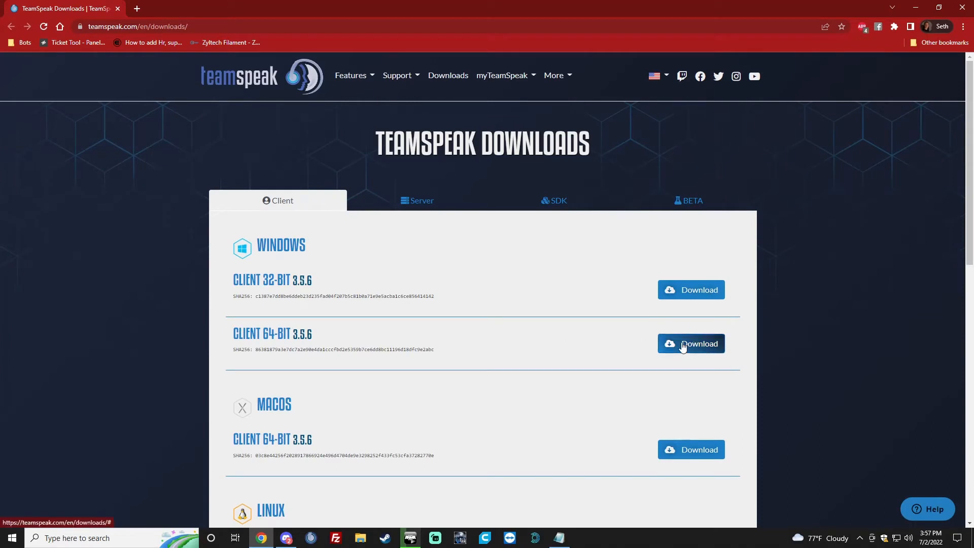
- Download the Windows Client 64-bit installer, keep it despite Chrome's warning, and return to Discord
left_click(690, 343)
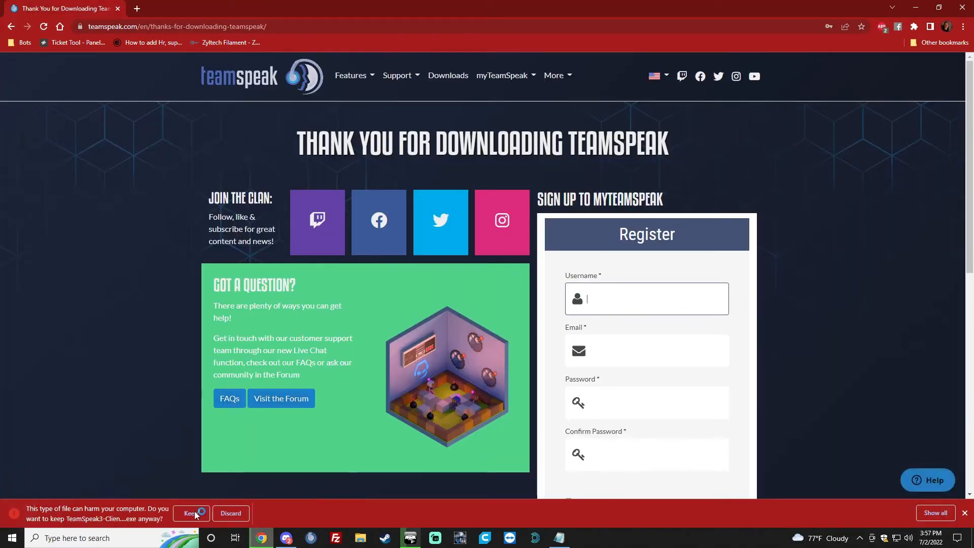
left_click(189, 514)
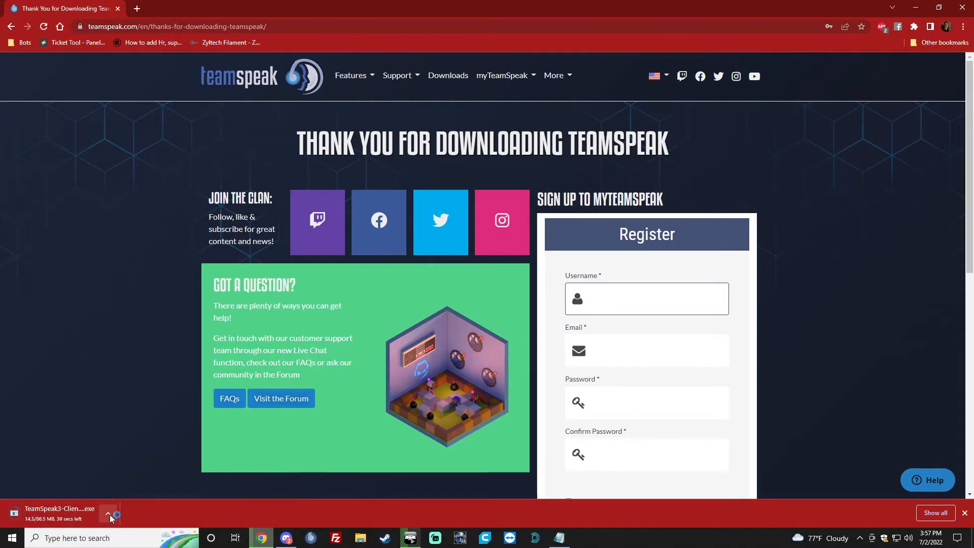
left_click(108, 513)
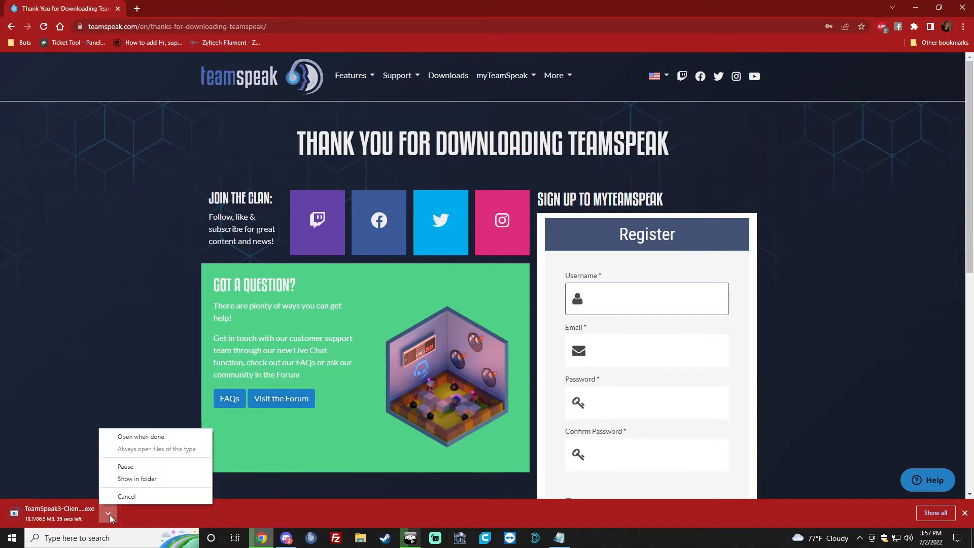
left_click(410, 537)
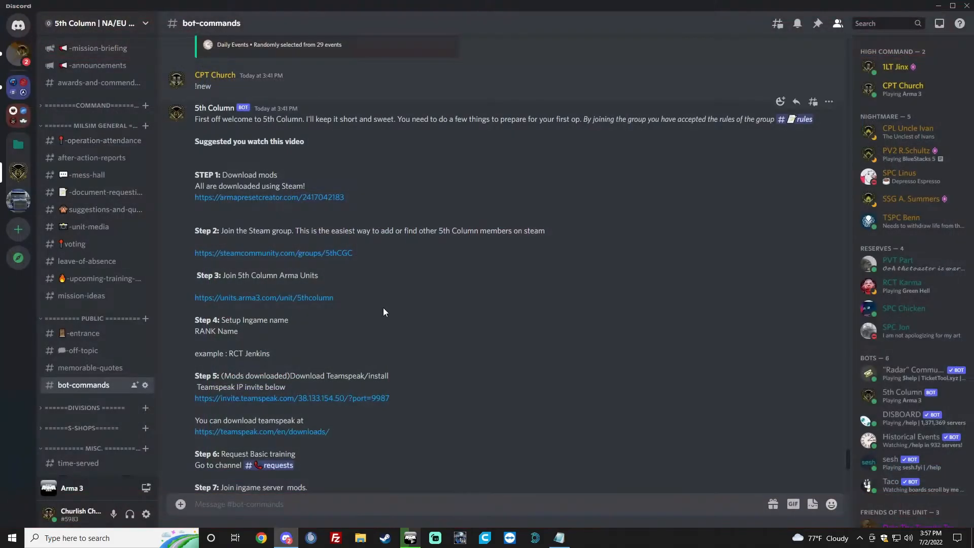
- Search mods for 'beta' and open Task Force Arrowhead Radio's Workshop folder, accepting the cache warning
left_click(410, 538)
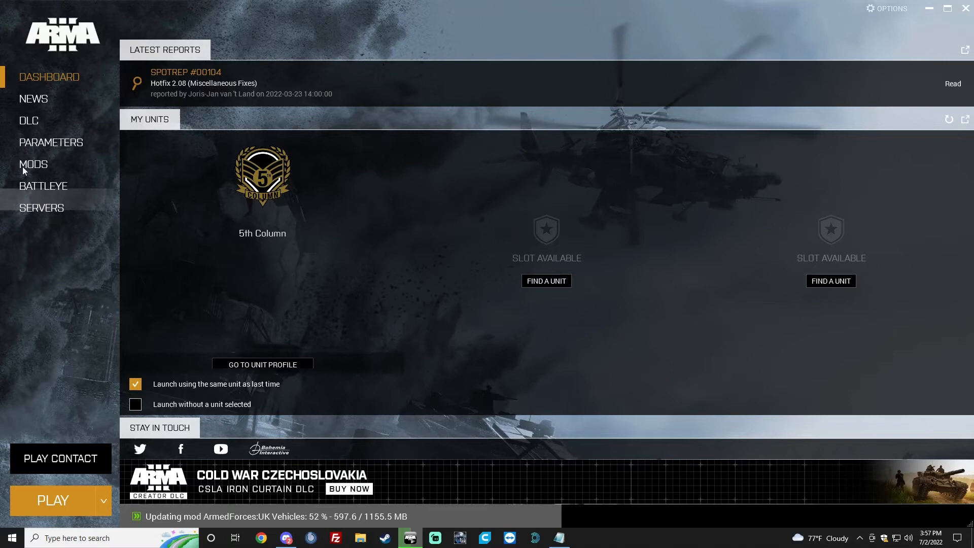
left_click(34, 164)
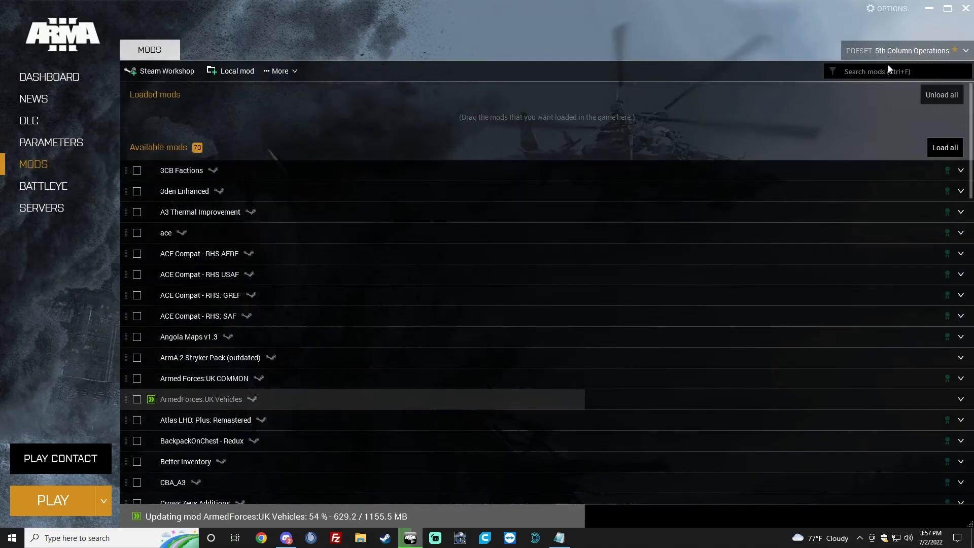
type("b")
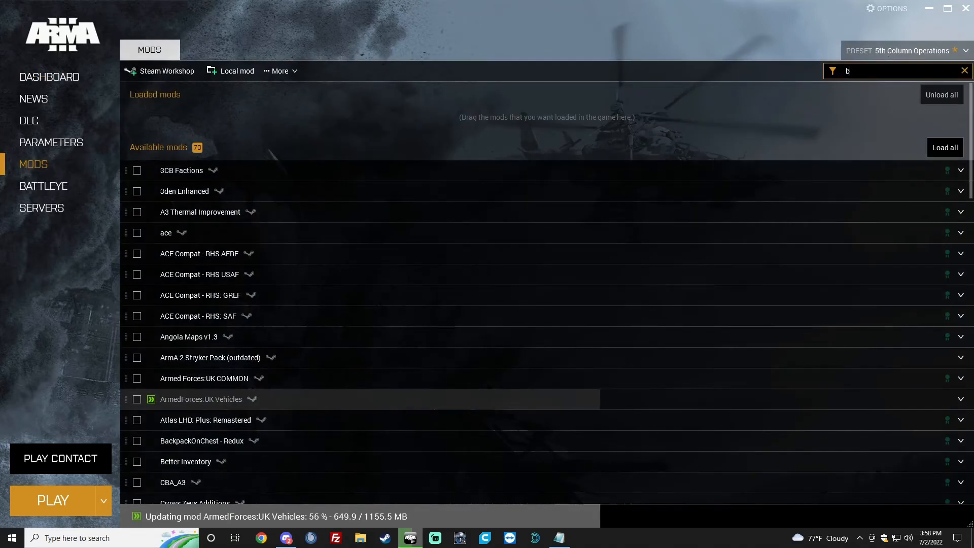
type("eta")
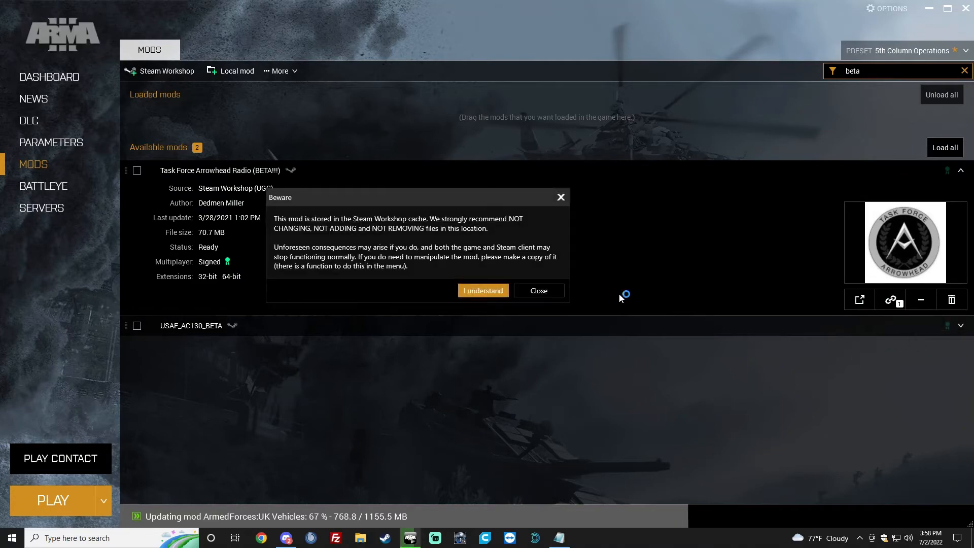
left_click(483, 290)
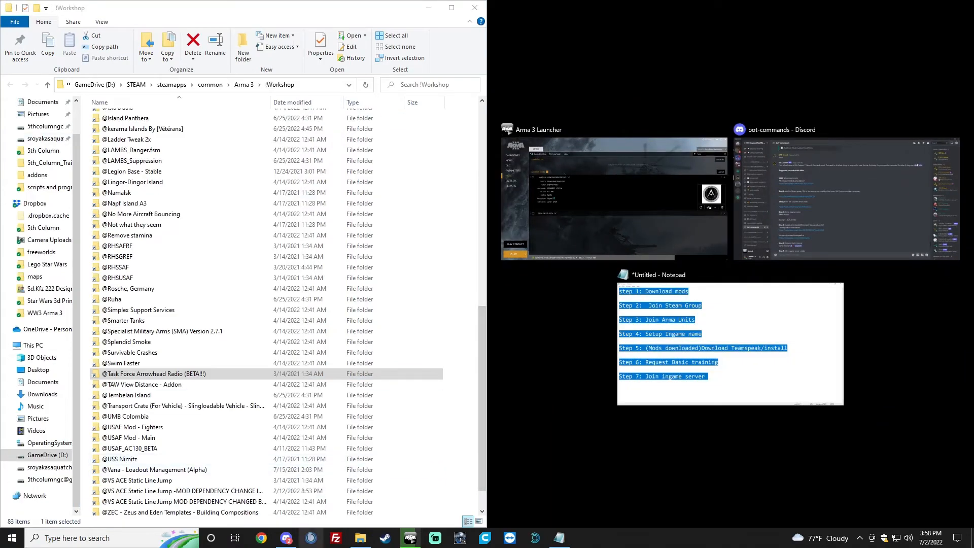
- Browse into the Task Force Arrowhead Radio mod's teamspeak folder and launch the task_force_radio add-on installer
left_click(147, 373)
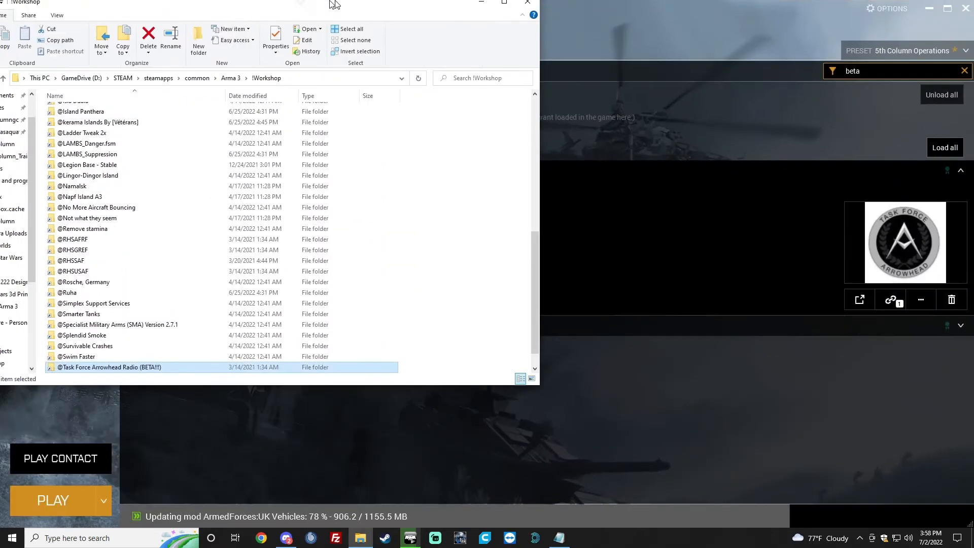
double_click(109, 367)
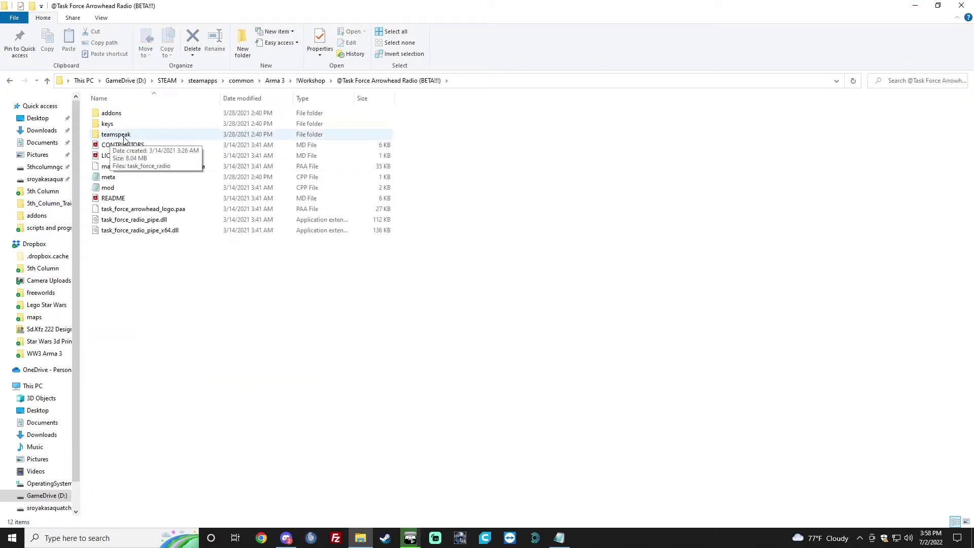
double_click(115, 134)
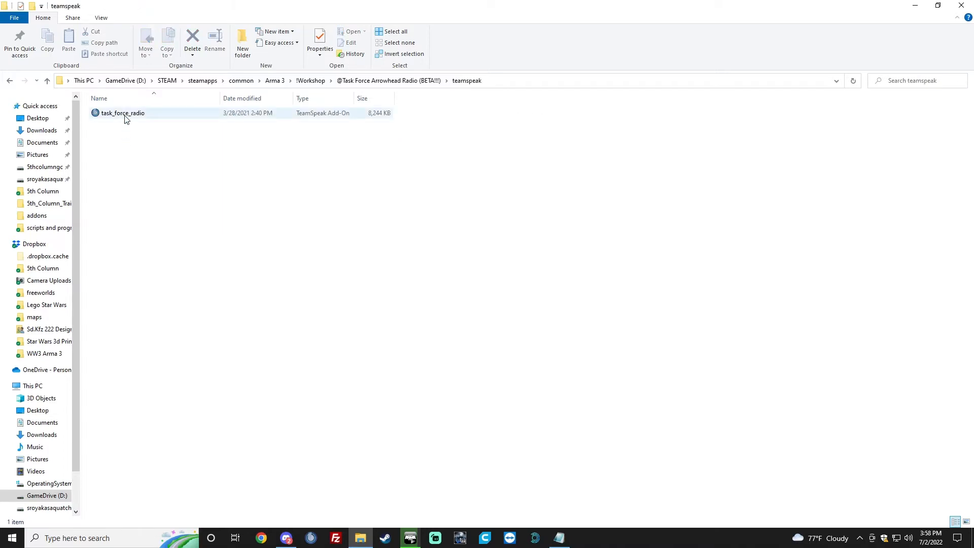
double_click(122, 112)
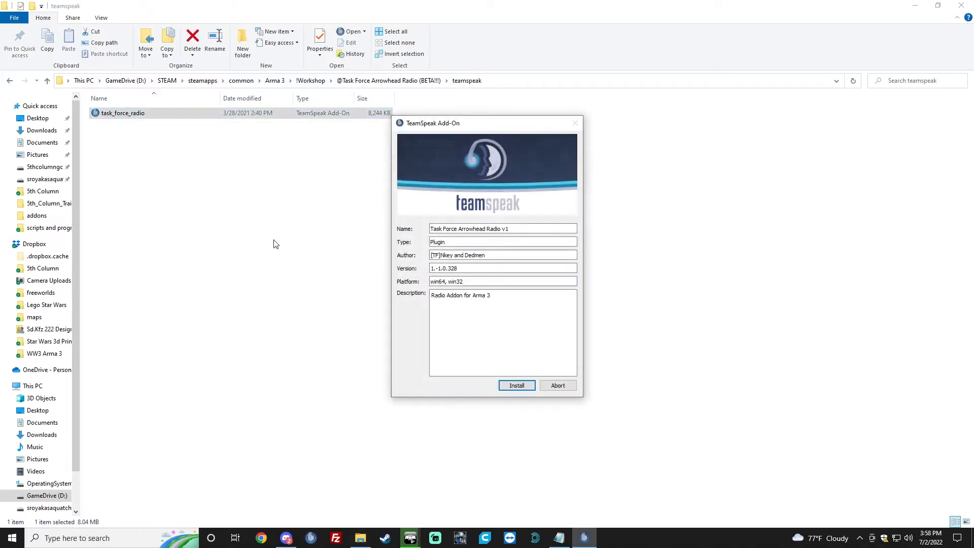
- Install the radio plugin into TeamSpeak, trusting it and confirming its activation
left_click(517, 385)
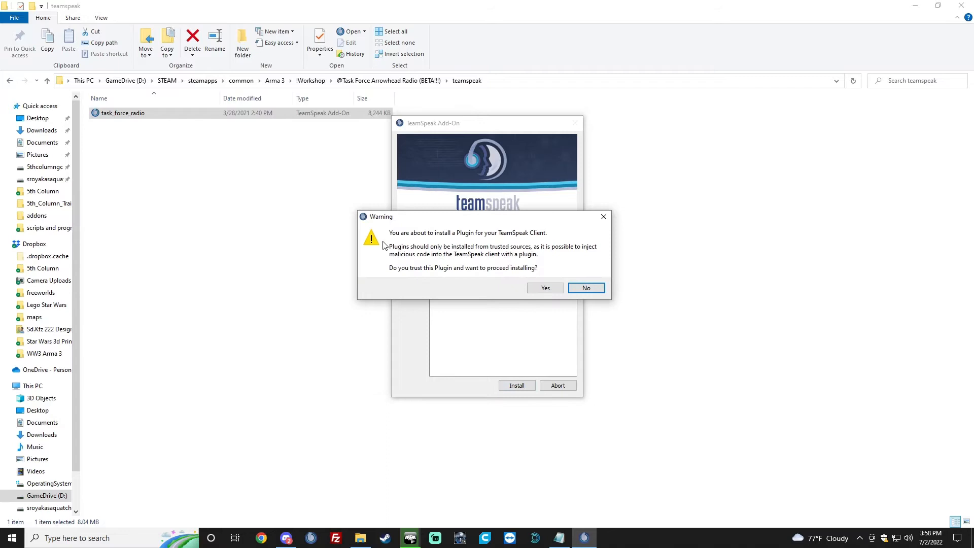
left_click(545, 288)
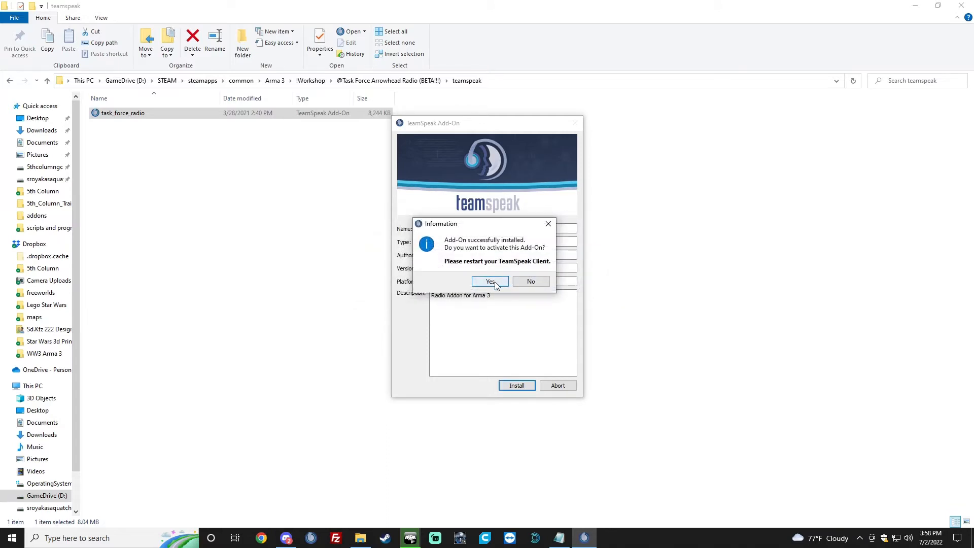
left_click(490, 281)
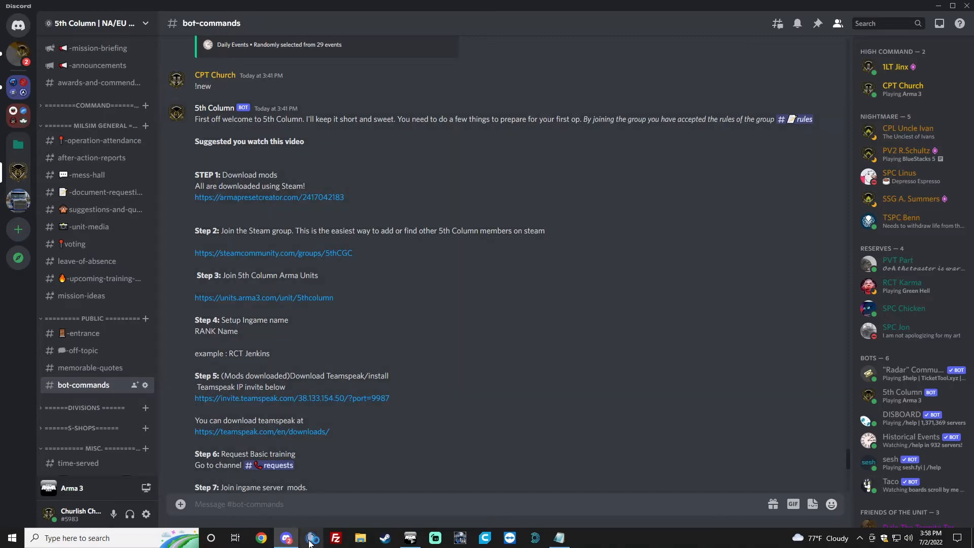
- With TeamSpeak 3 running, follow Discord's Step 5 invite link so Chrome opens the 38.133.154.50:9987 server invitation
left_click(311, 537)
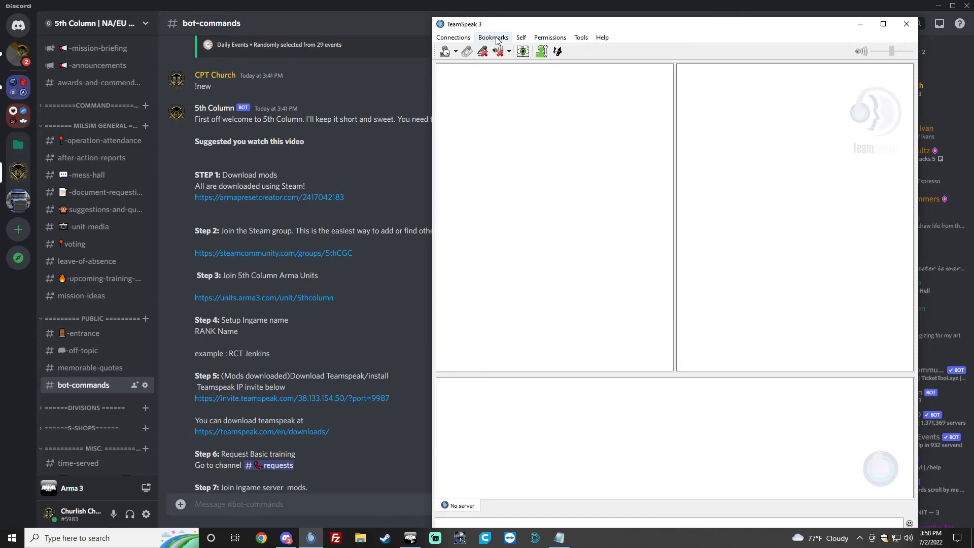
left_click(493, 37)
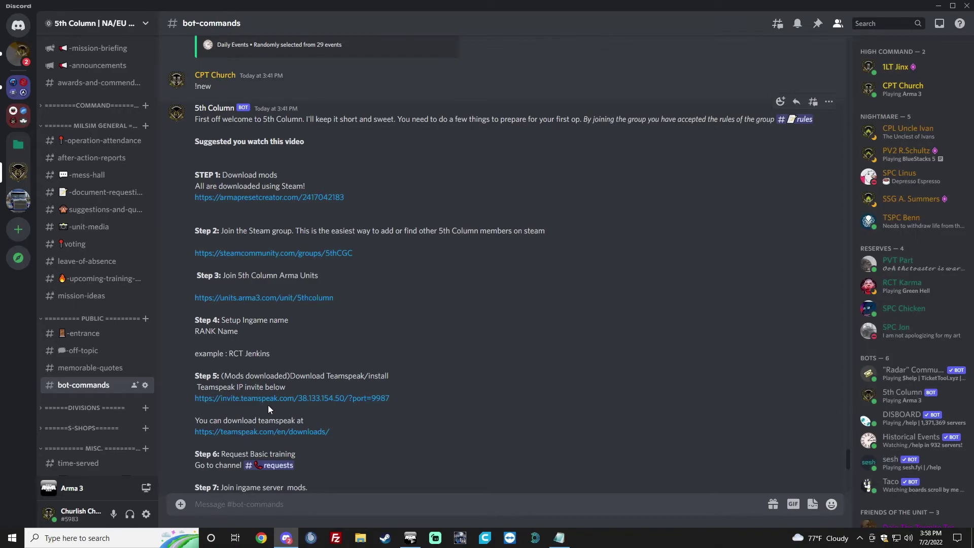
left_click(292, 398)
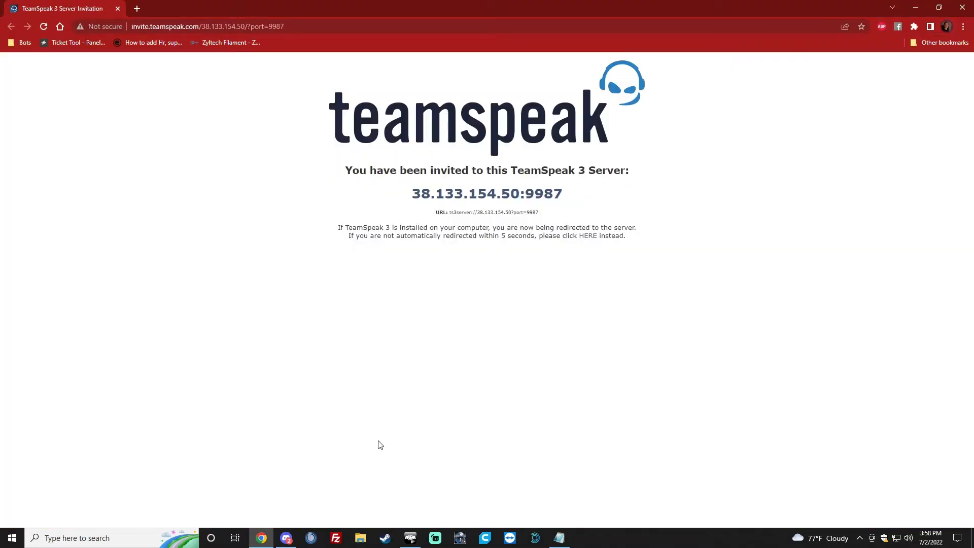
mouse_move(383, 432)
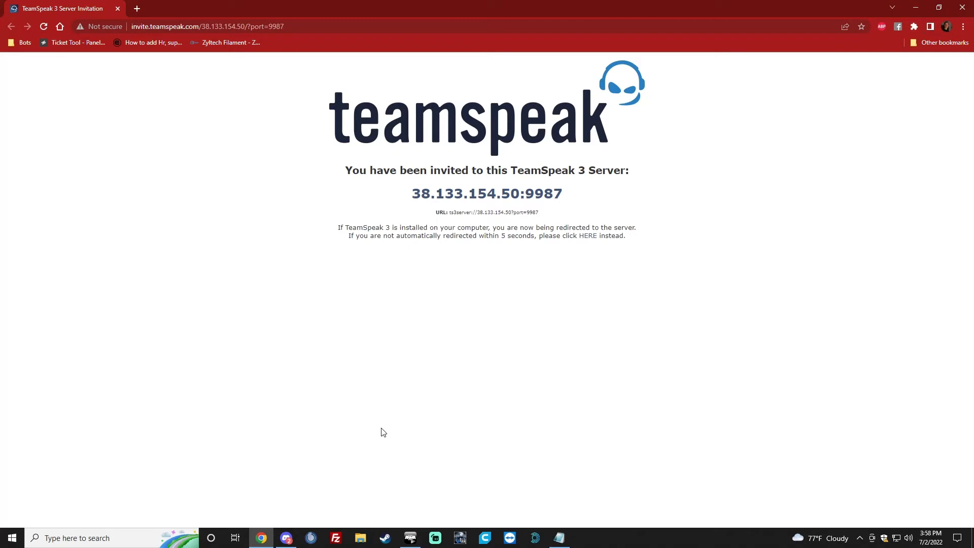
mouse_move(377, 92)
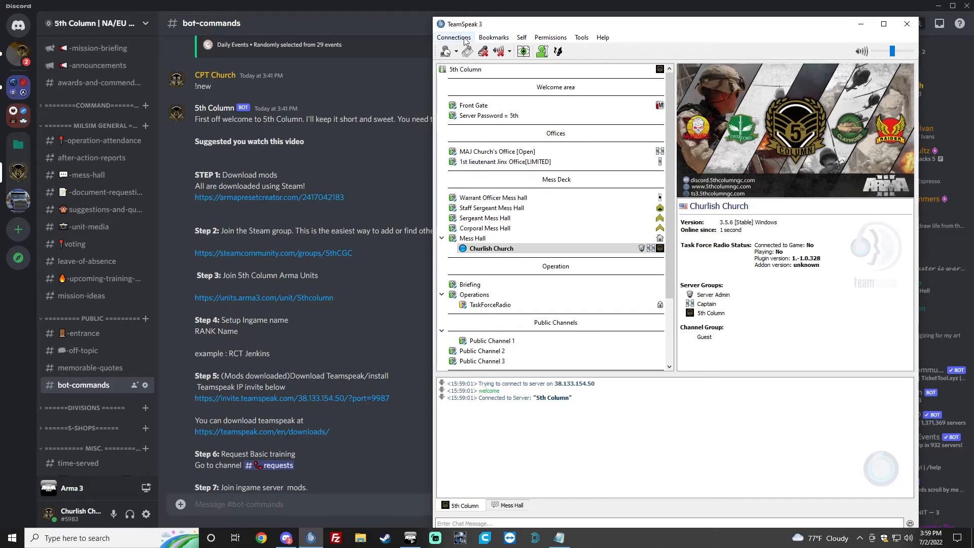
- Bookmark the connected 5th Column server, then bring up TeamSpeak's Options from the Tools menu
left_click(494, 36)
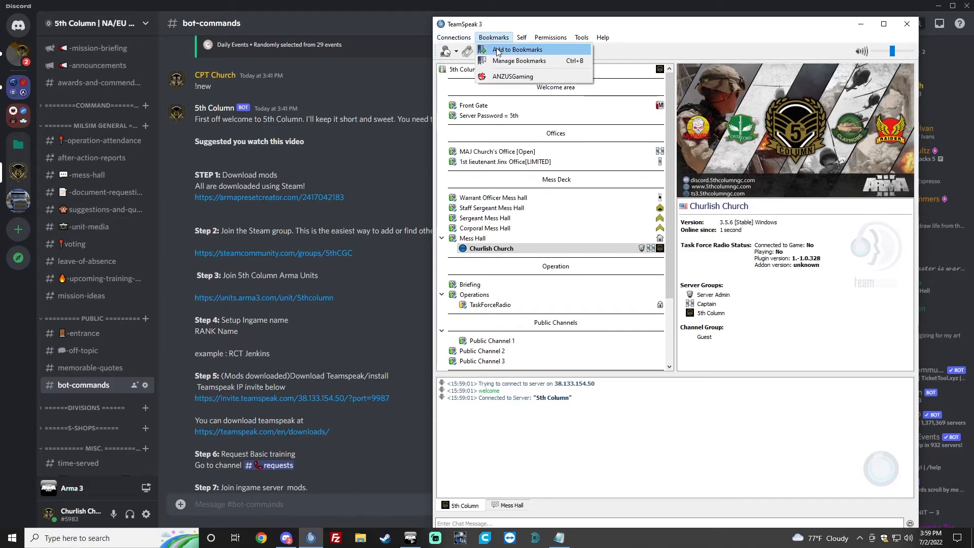
left_click(520, 60)
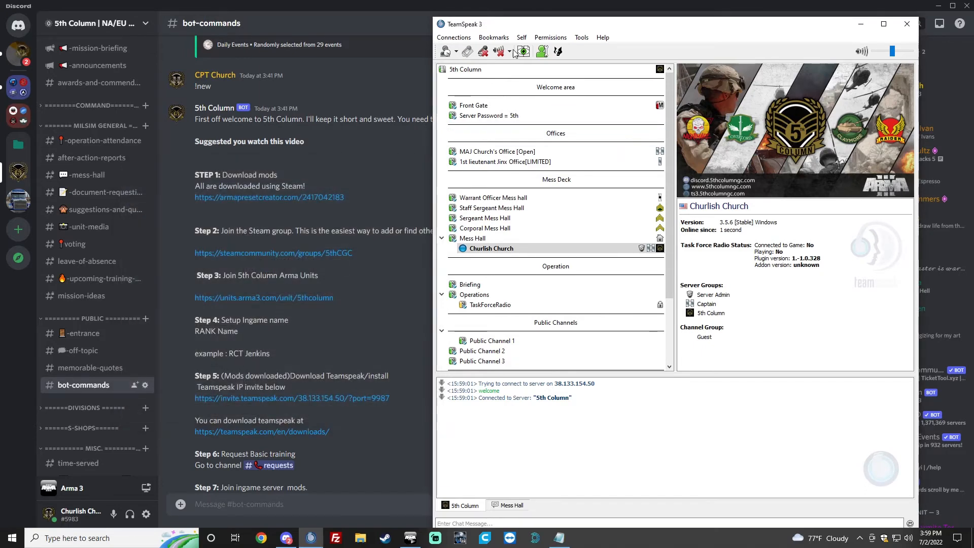
left_click(581, 36)
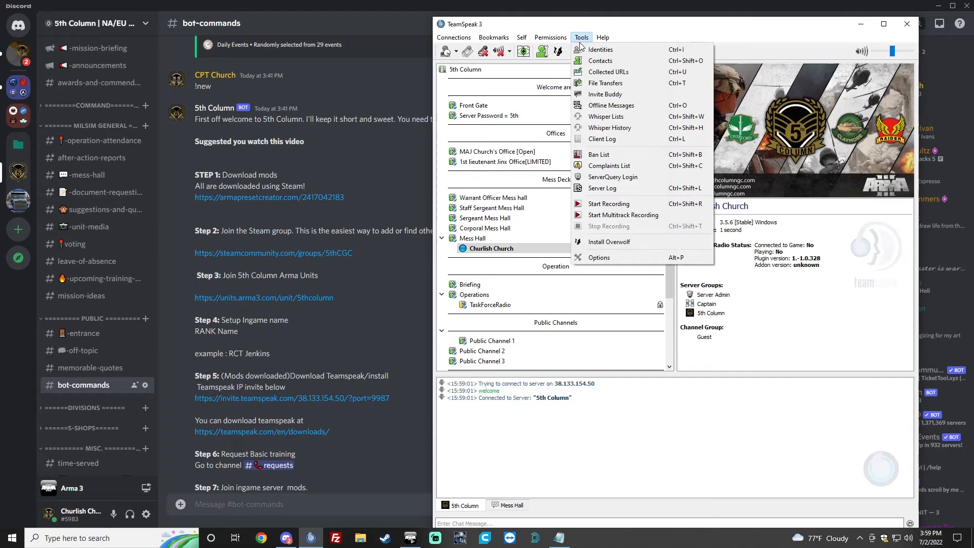
mouse_move(599, 257)
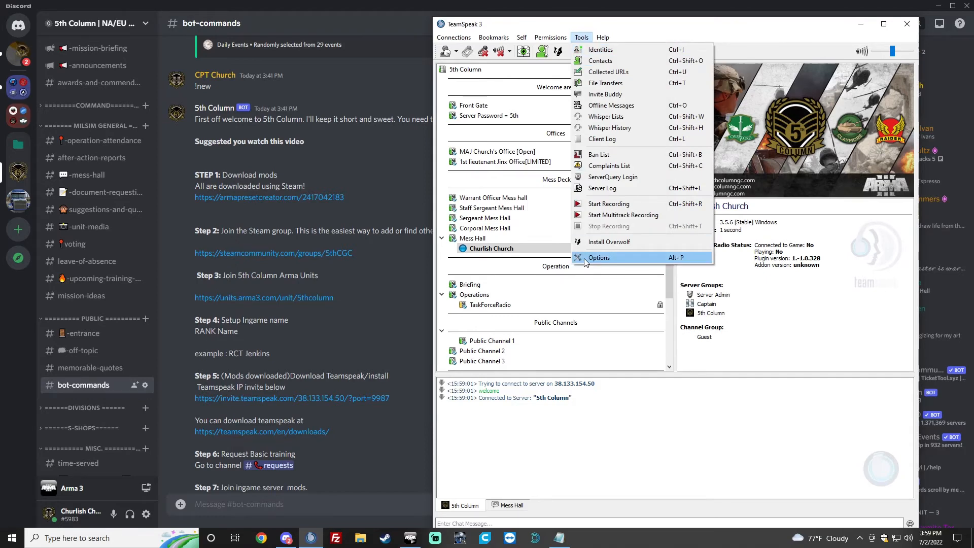
left_click(599, 258)
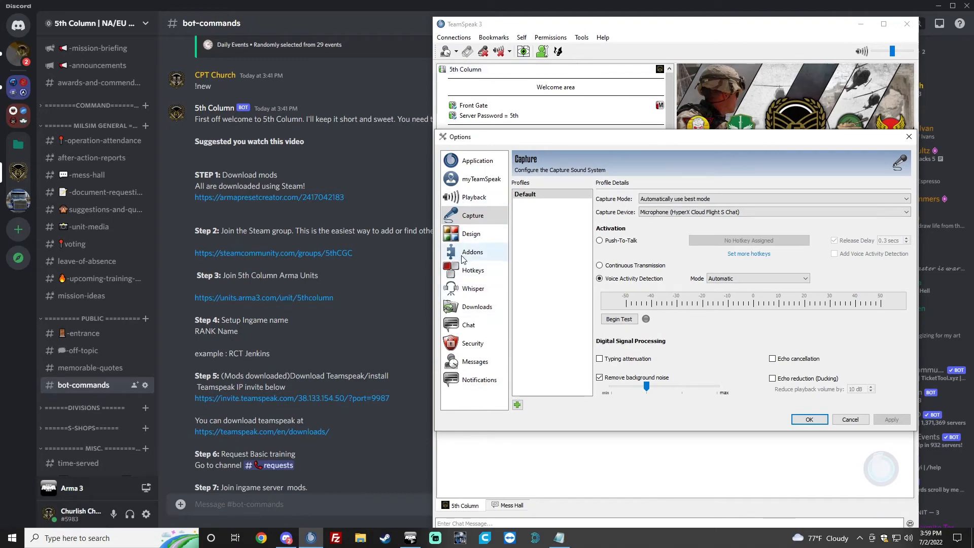
- Show the Addons page and look through installed plugins such as ACRE2, ClientQuery and Control
left_click(473, 252)
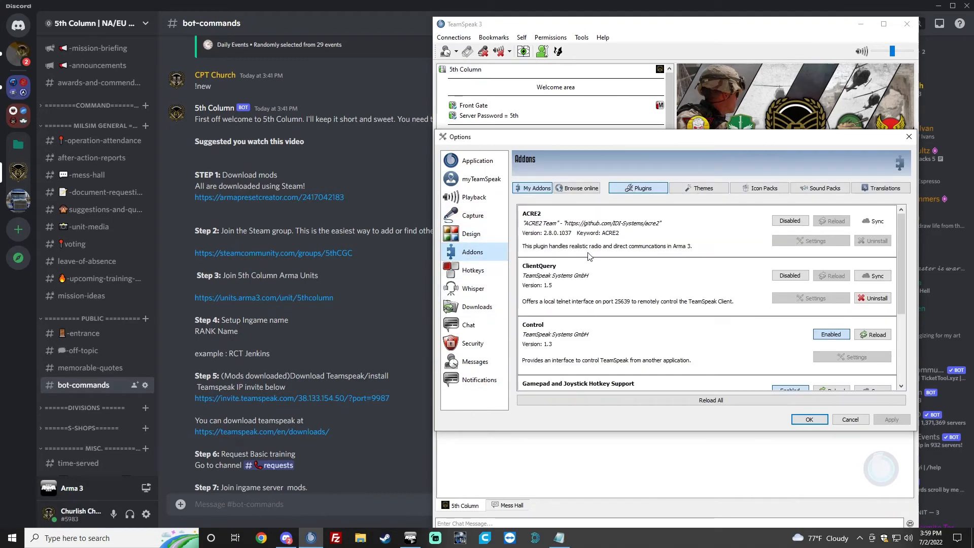
scroll("down", 3)
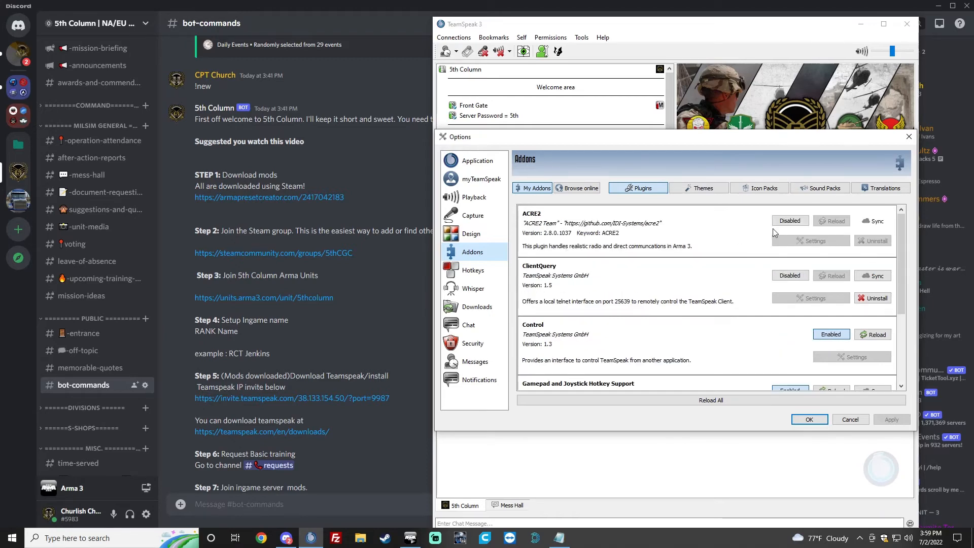
mouse_move(765, 330)
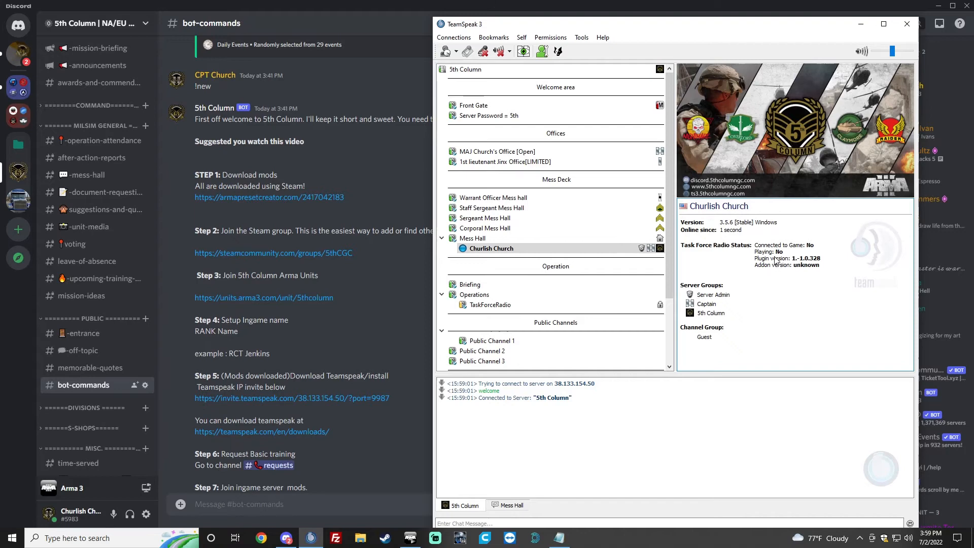
mouse_move(735, 280)
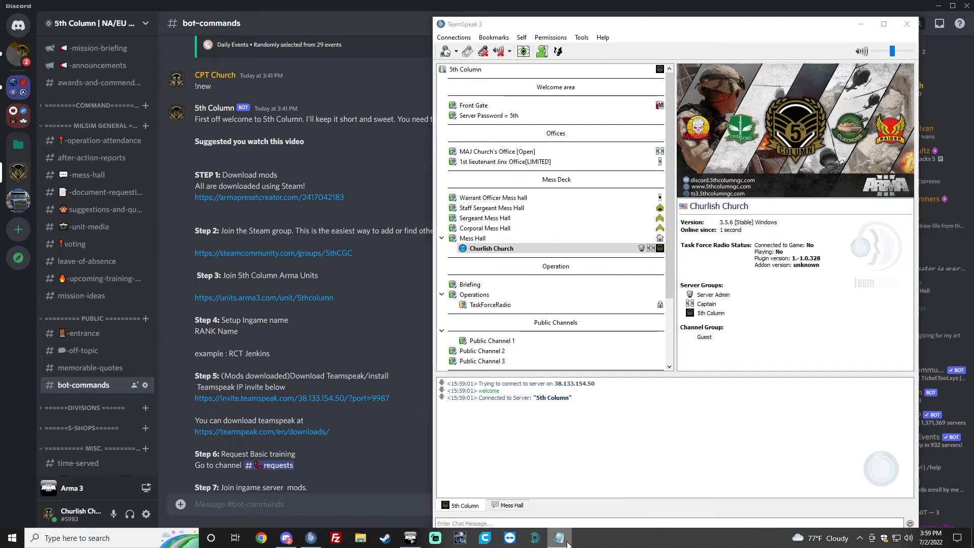
mouse_move(473, 480)
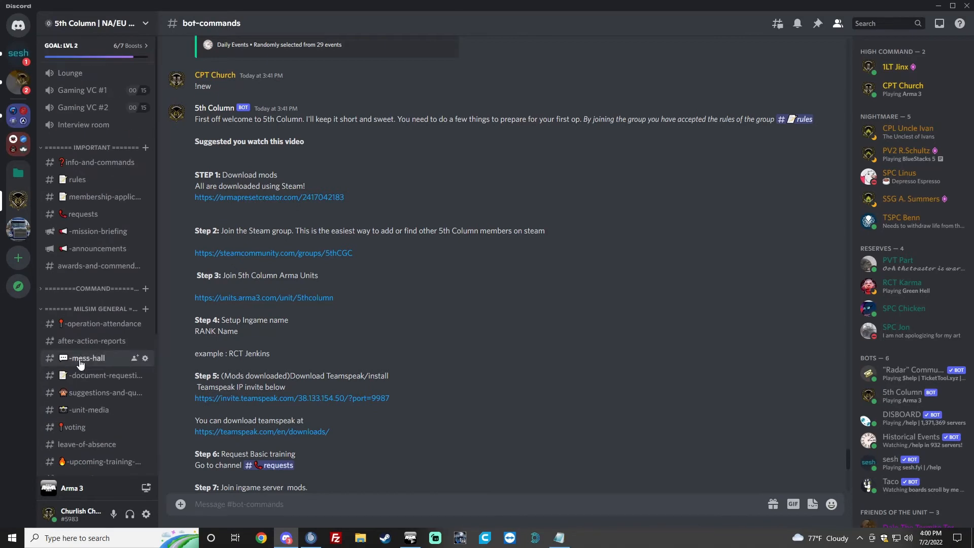
mouse_move(93, 166)
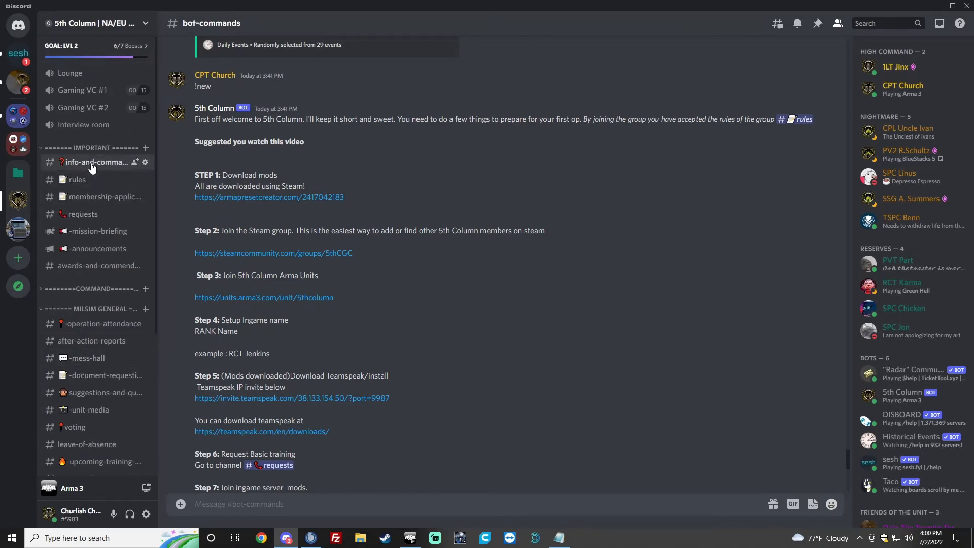
- From #requests, enter the new #cert-0487 ticket channel and view its Name/Training/Time/Date form
left_click(81, 214)
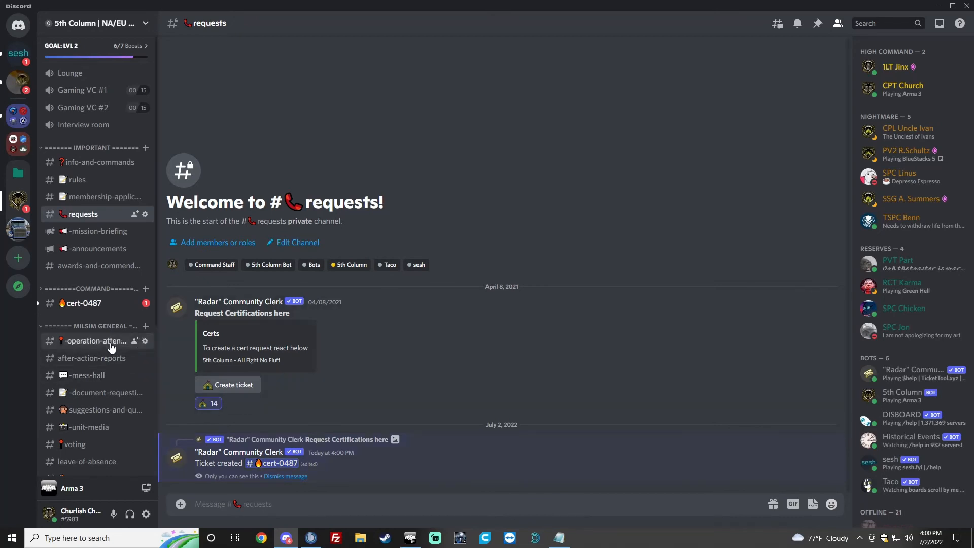
left_click(81, 303)
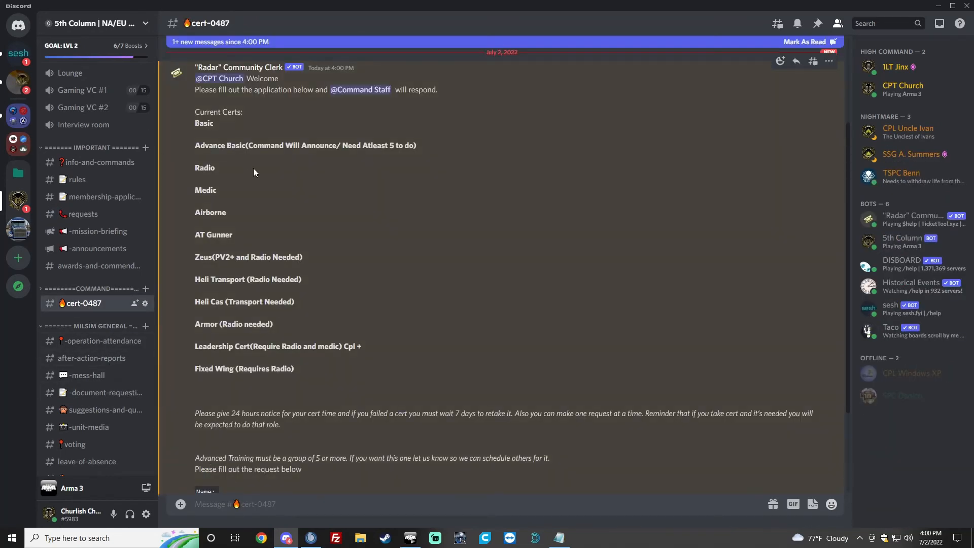
scroll("down", 3)
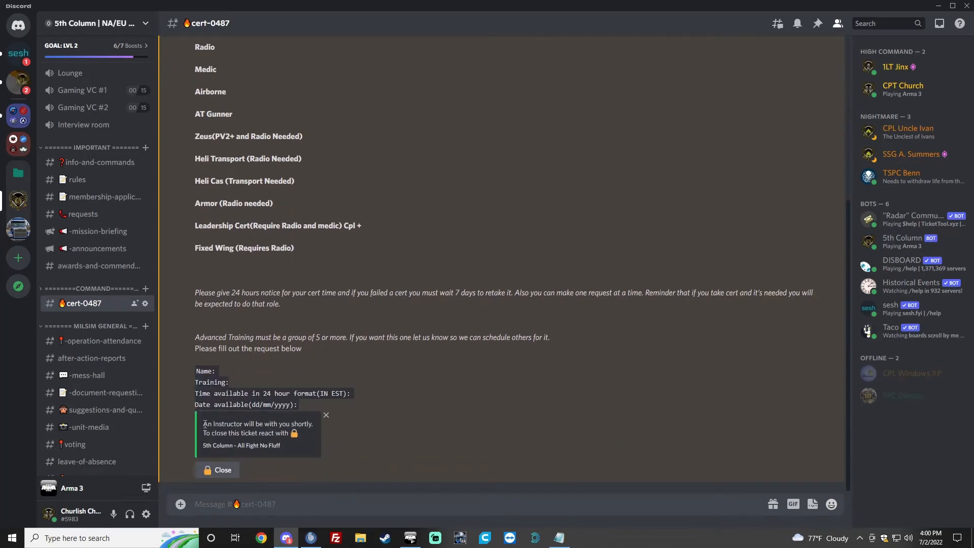
- Copy the request template and answer it with name 'Jo', training 'Basic' and time '6pm'
left_click_drag(196, 366, 317, 405)
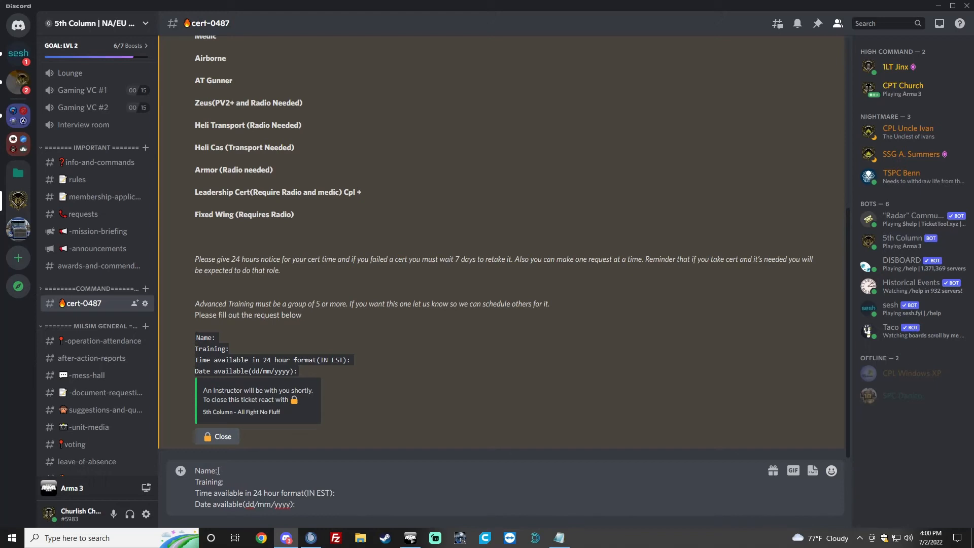
type("Johnny")
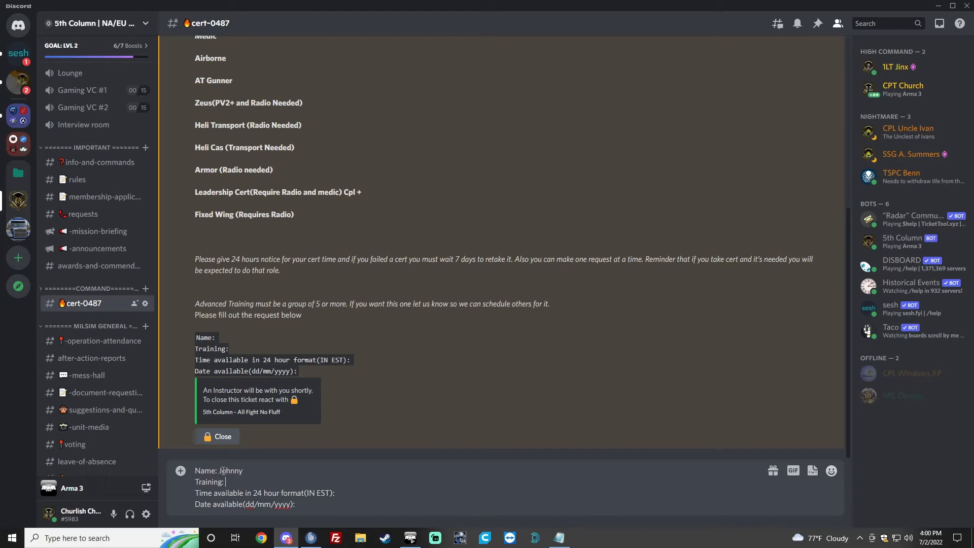
type("Basic")
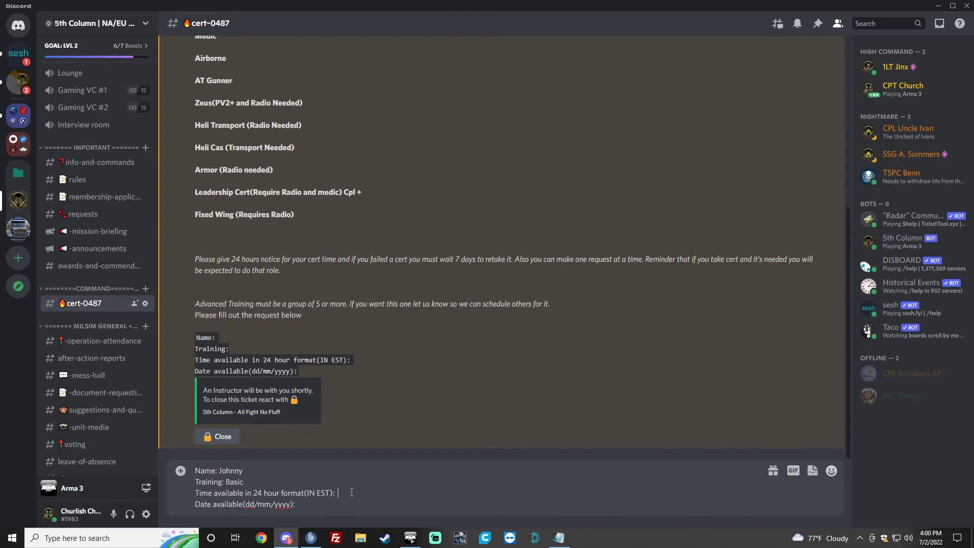
type("6")
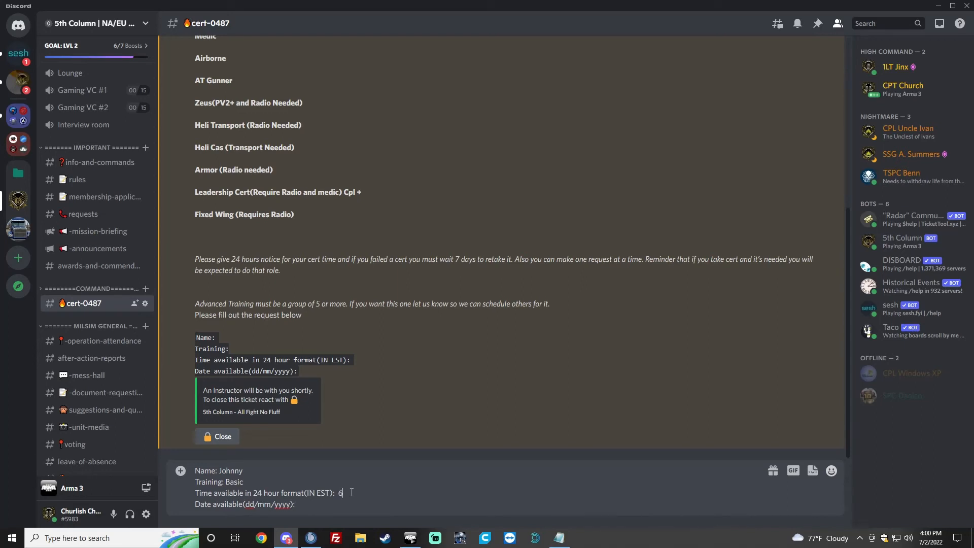
type("pm")
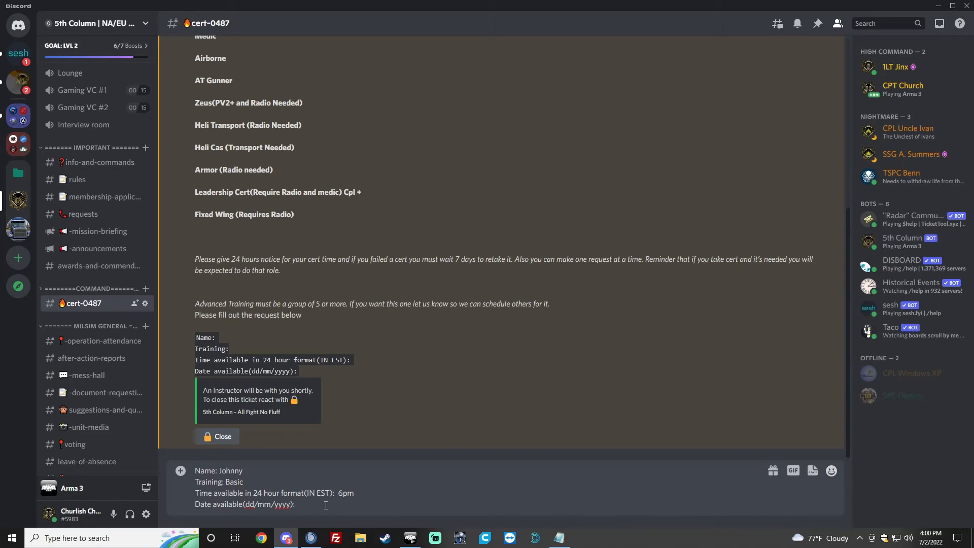
- Fill the date available line with 3/7/22, completing the certification request
left_click(295, 504)
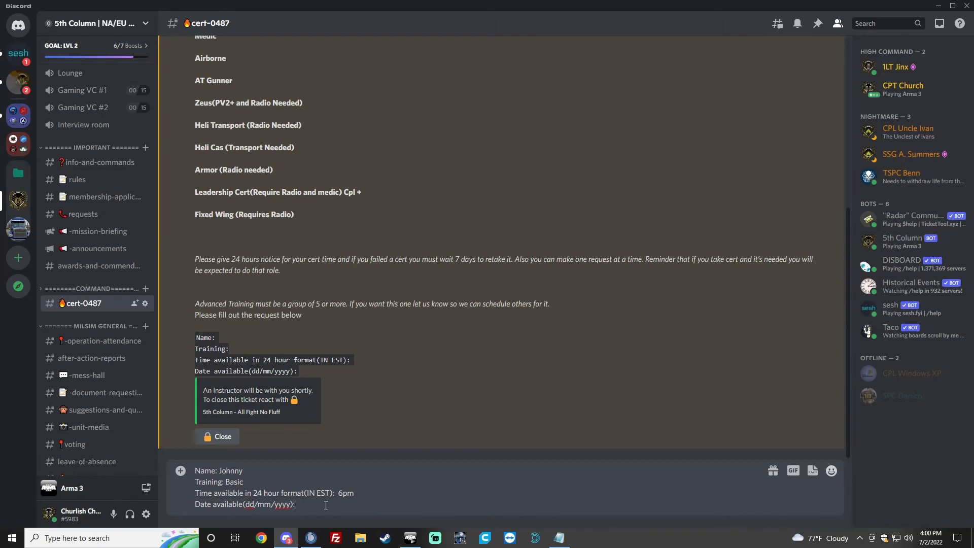
type("3/")
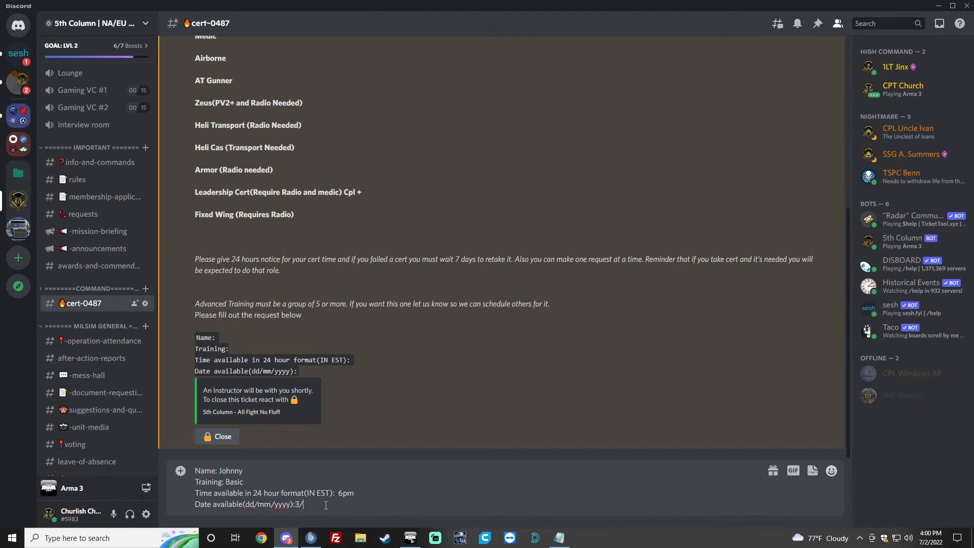
type("7/2")
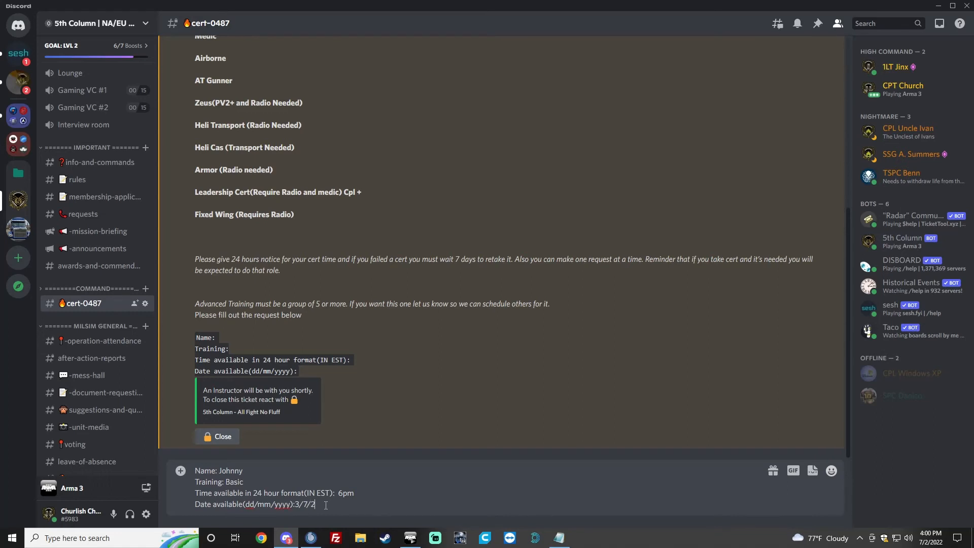
type("2")
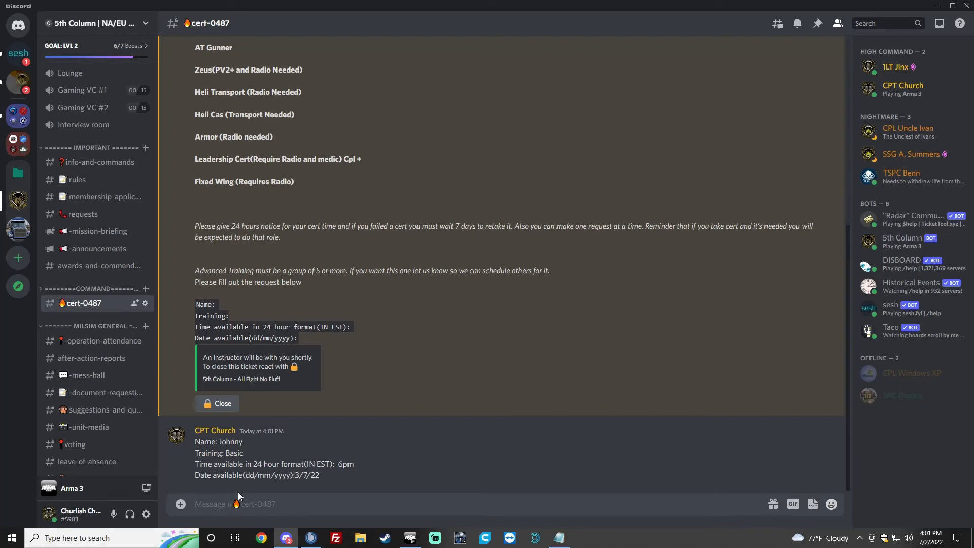
mouse_move(236, 466)
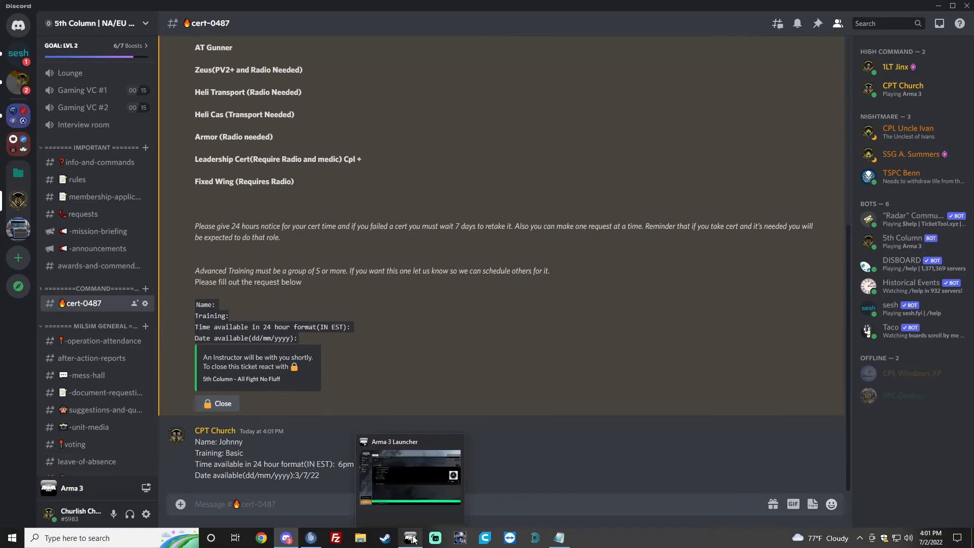
- Switch to Arma 3 Launcher, visit the Dashboard and move on to the Servers browser
left_click(410, 537)
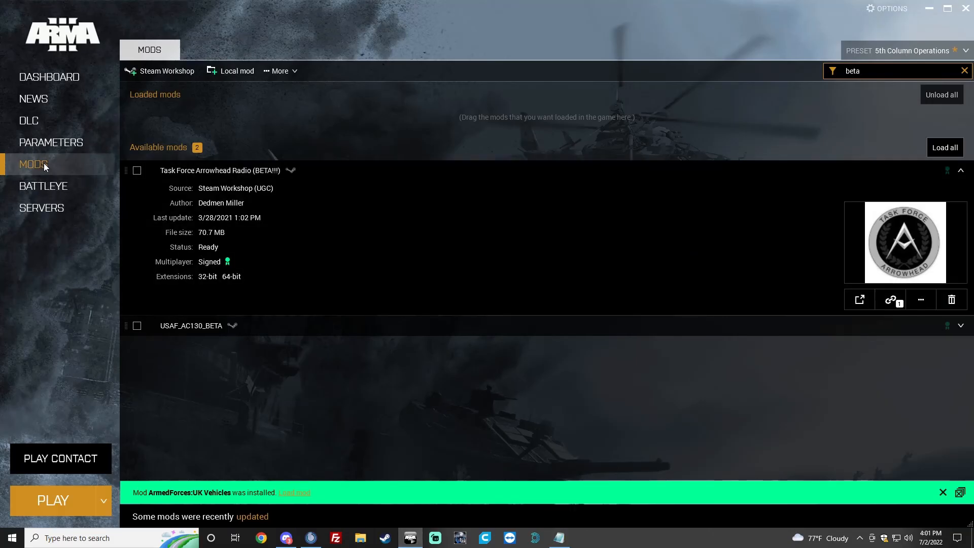
mouse_move(51, 81)
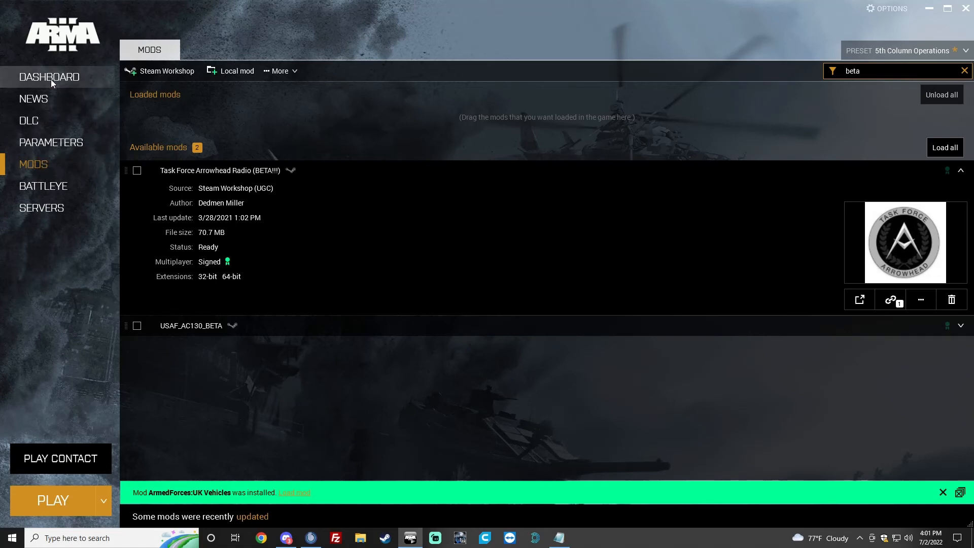
left_click(49, 77)
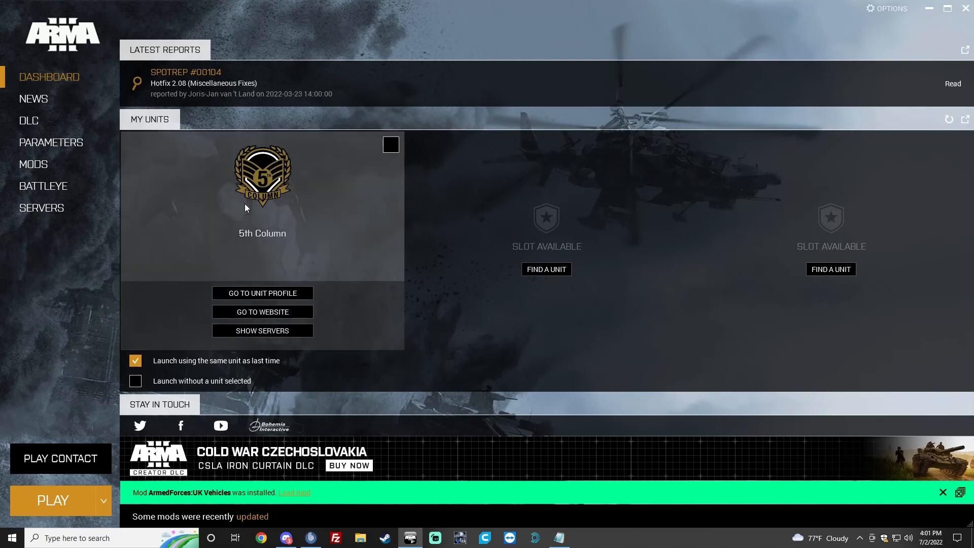
mouse_move(263, 167)
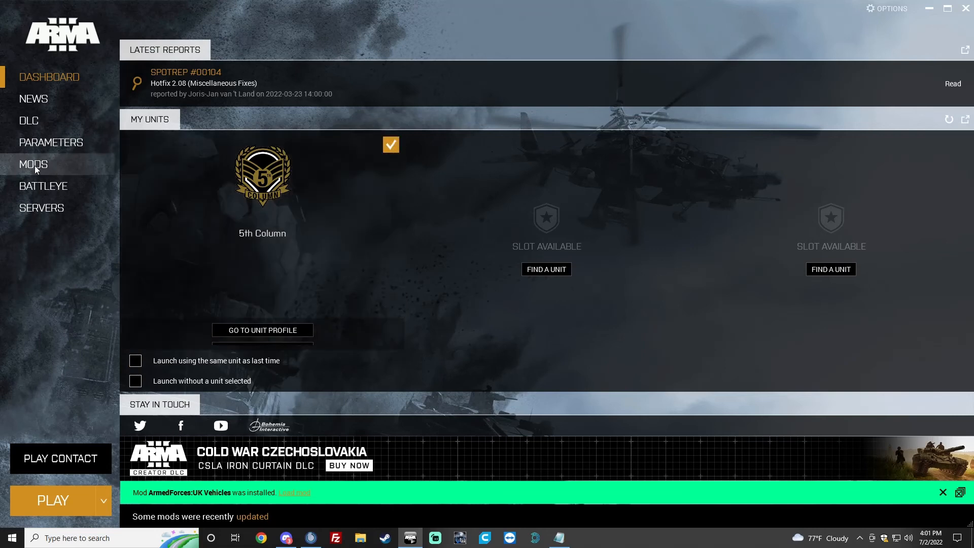
left_click(42, 207)
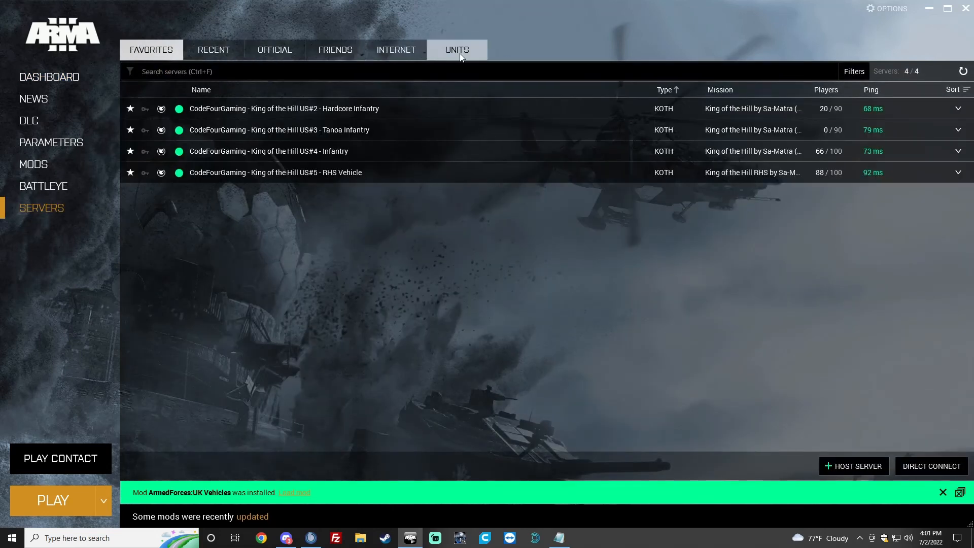
- Check the Units server tab and the Favorites tab for the unit's server
left_click(456, 49)
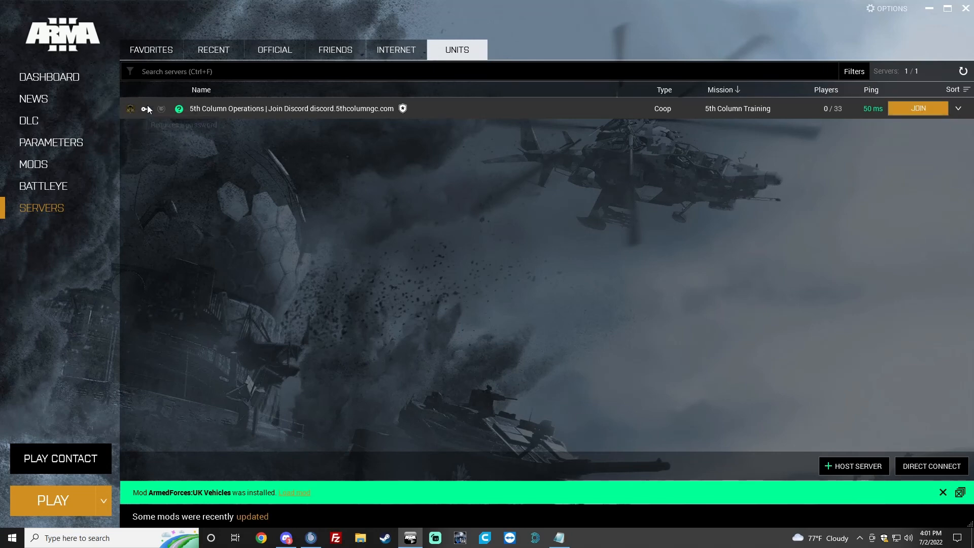
mouse_move(808, 113)
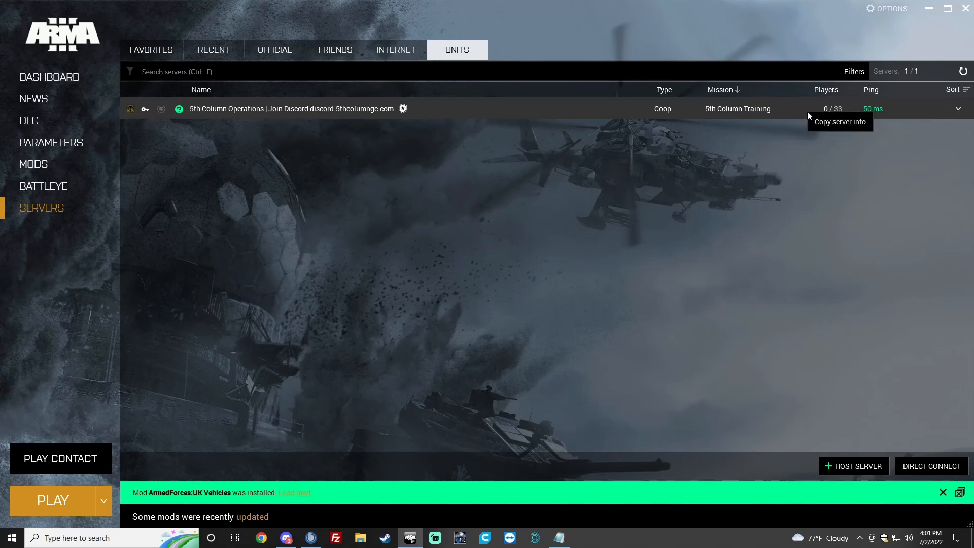
left_click(840, 122)
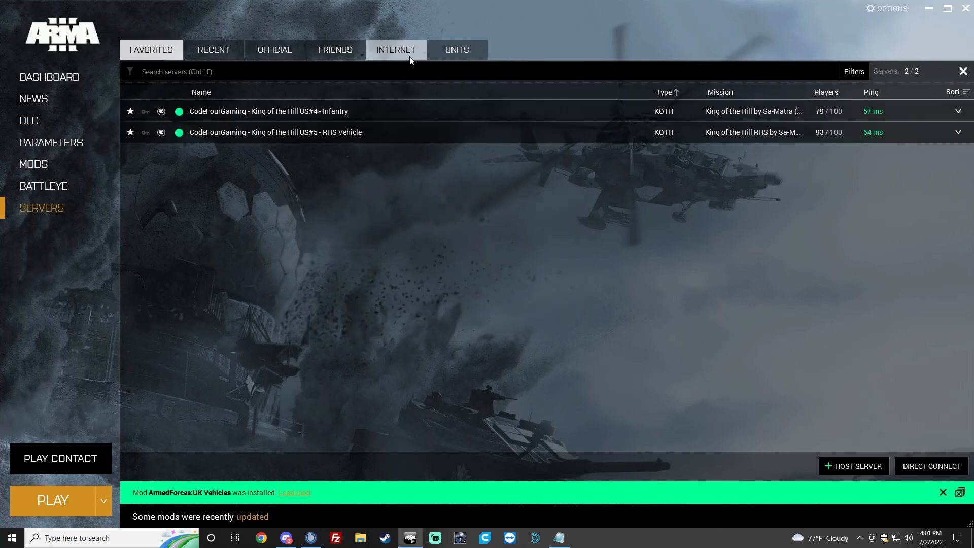
left_click(456, 49)
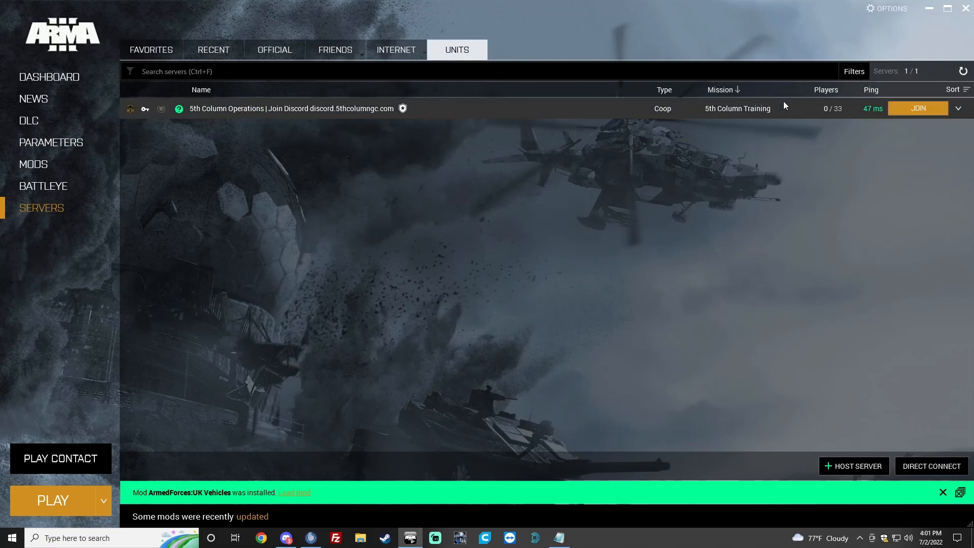
left_click(958, 108)
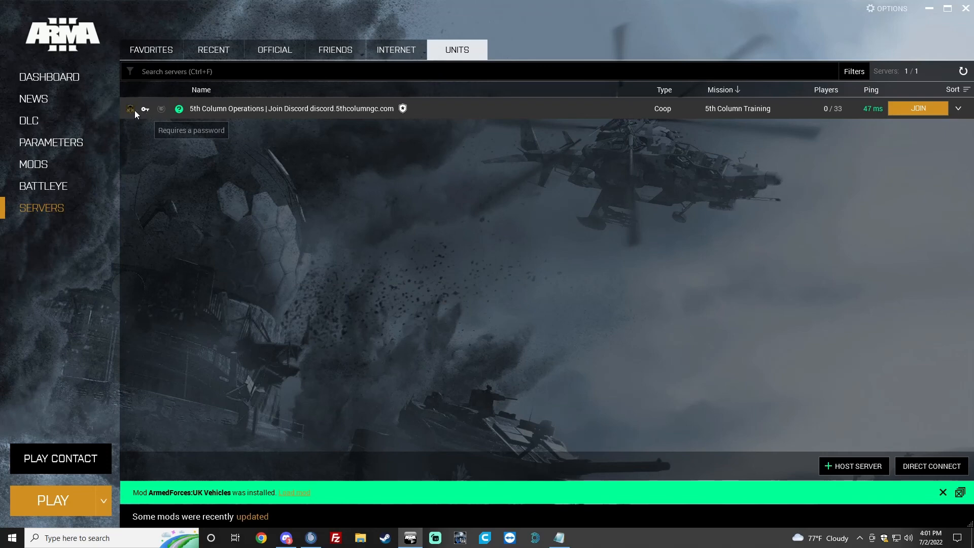
left_click(150, 48)
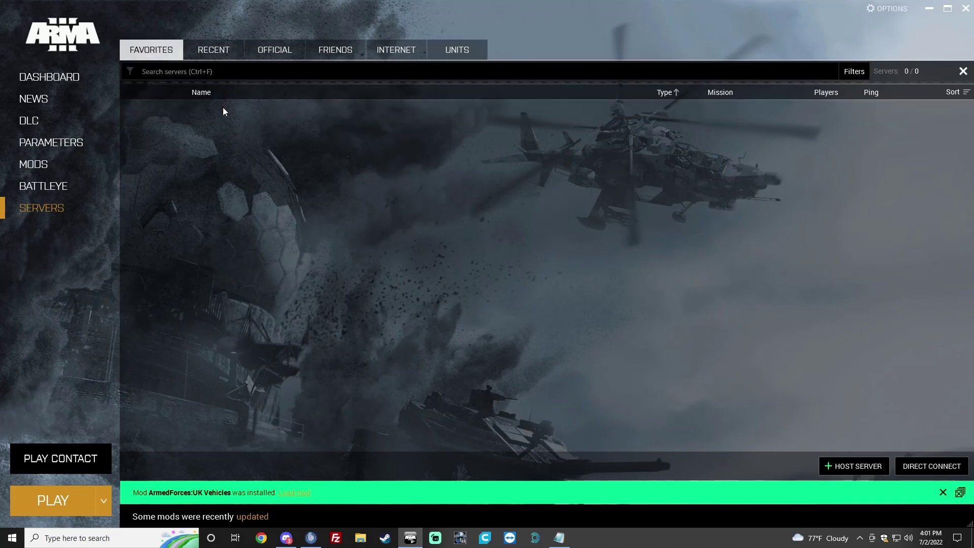
- Search Internet servers for '5th column', glance at Recent, and settle on the Units tab listing 5th Column Operations
left_click(396, 50)
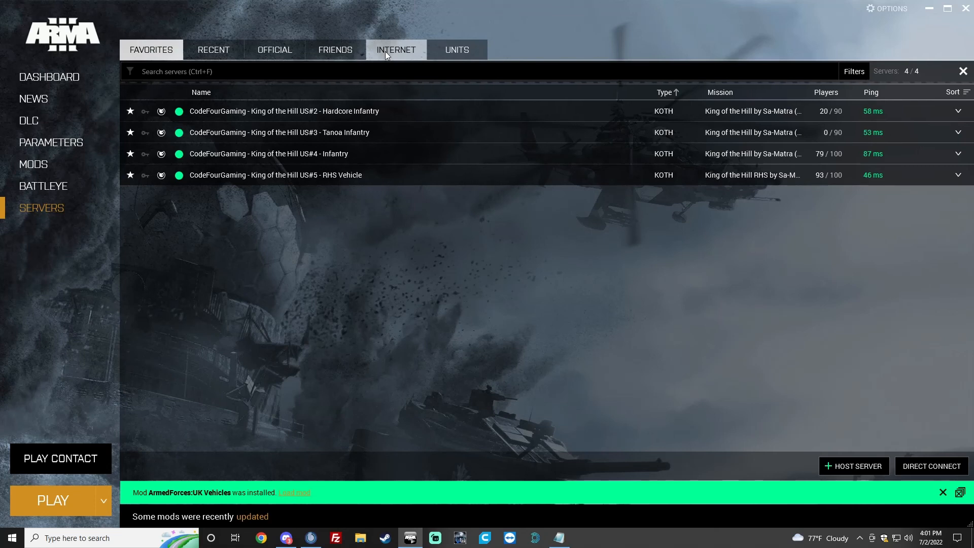
type("5th column")
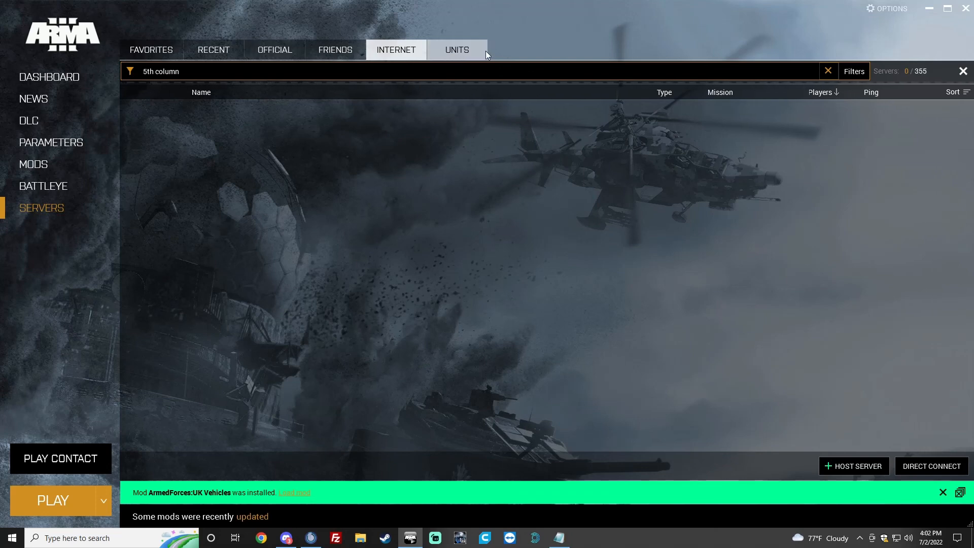
left_click(213, 49)
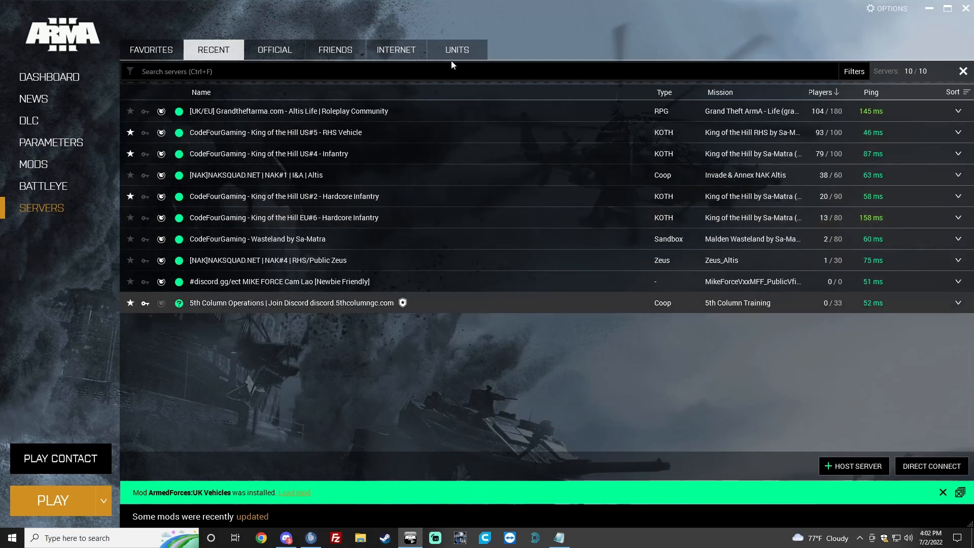
left_click(456, 48)
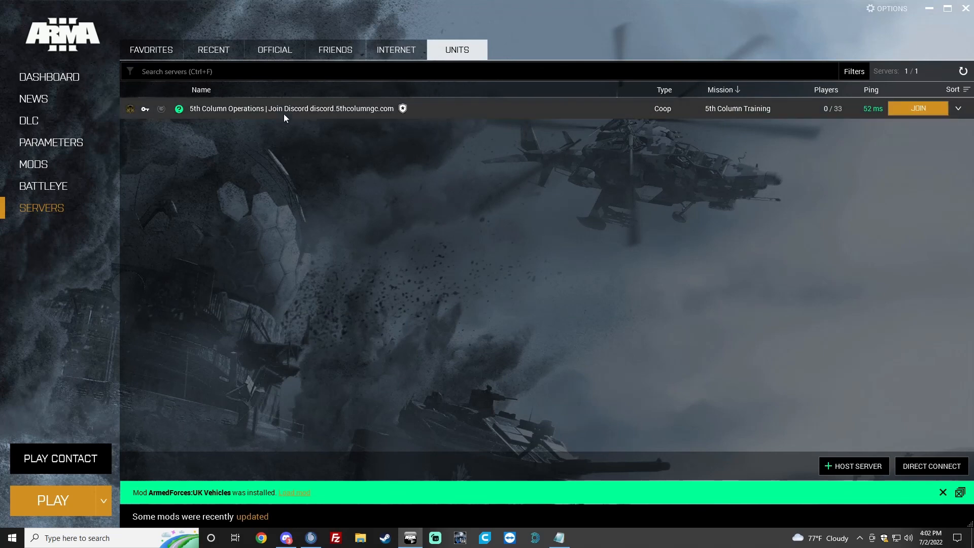
mouse_move(919, 108)
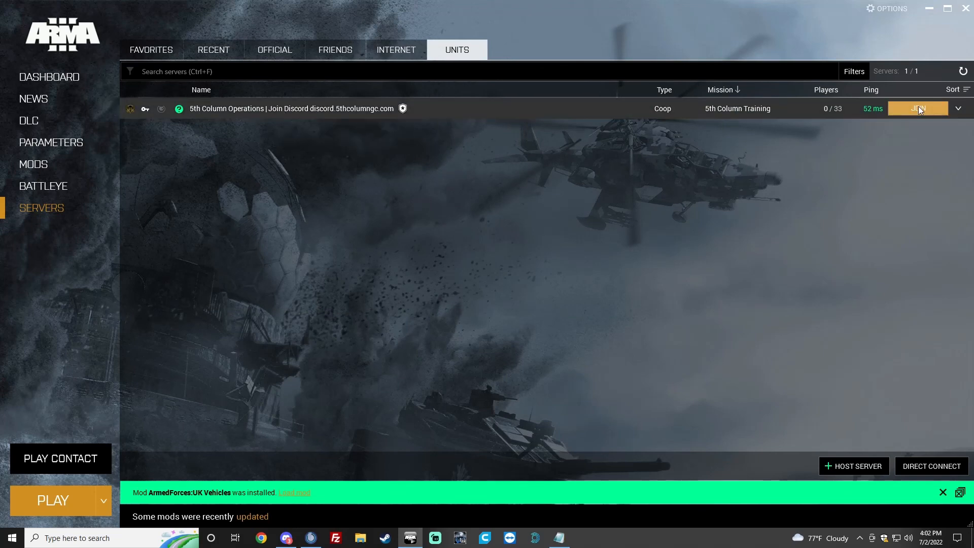
left_click(917, 108)
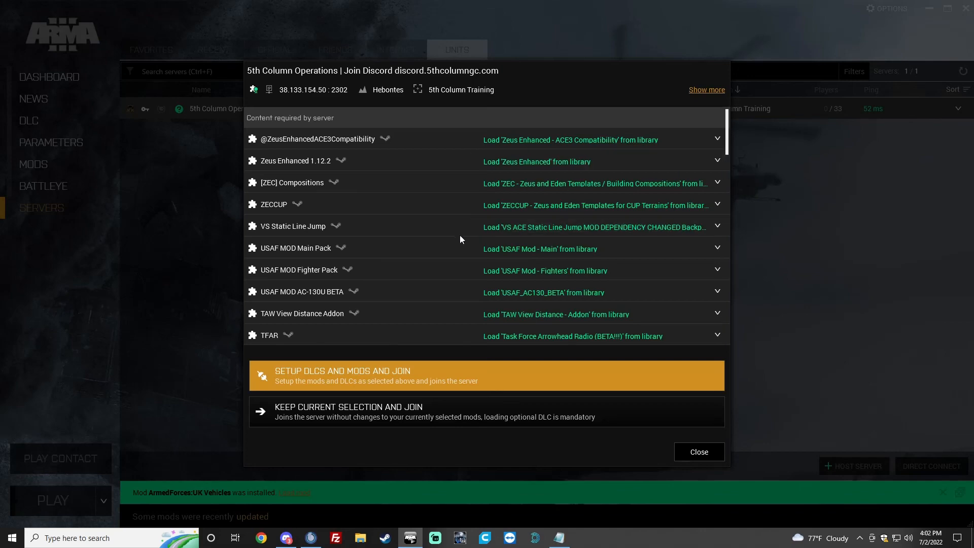
mouse_move(305, 380)
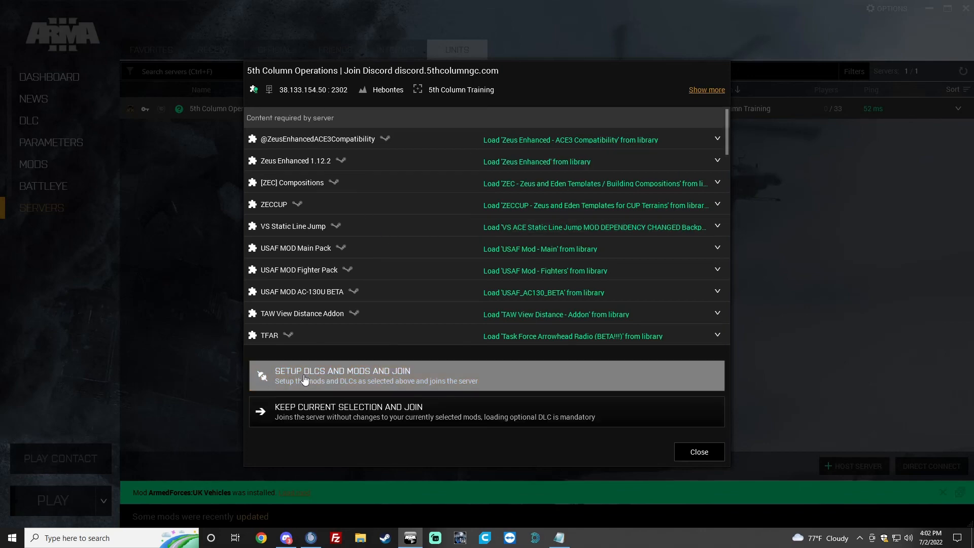
left_click(343, 376)
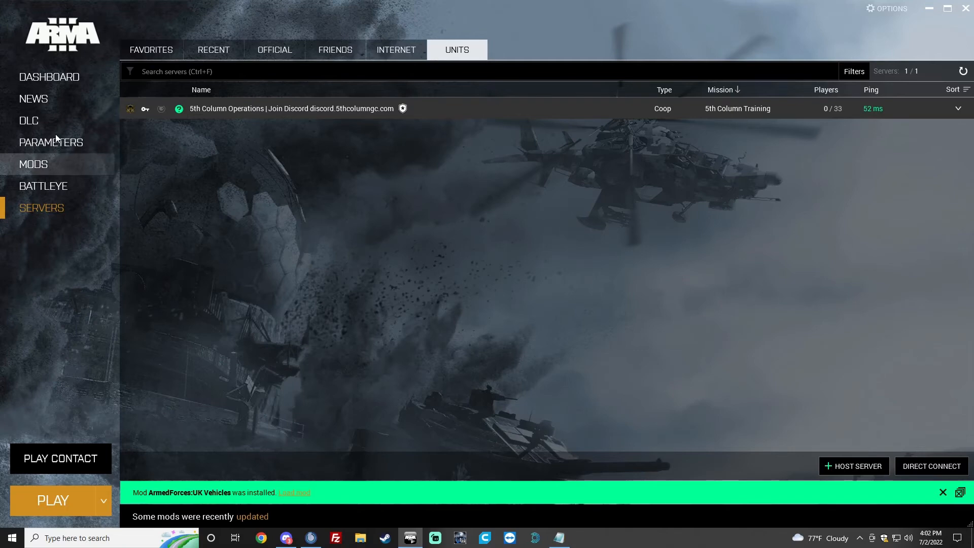
- In Mods, load the 5th Column Operations preset with its beta mods and return to the Servers list
left_click(33, 165)
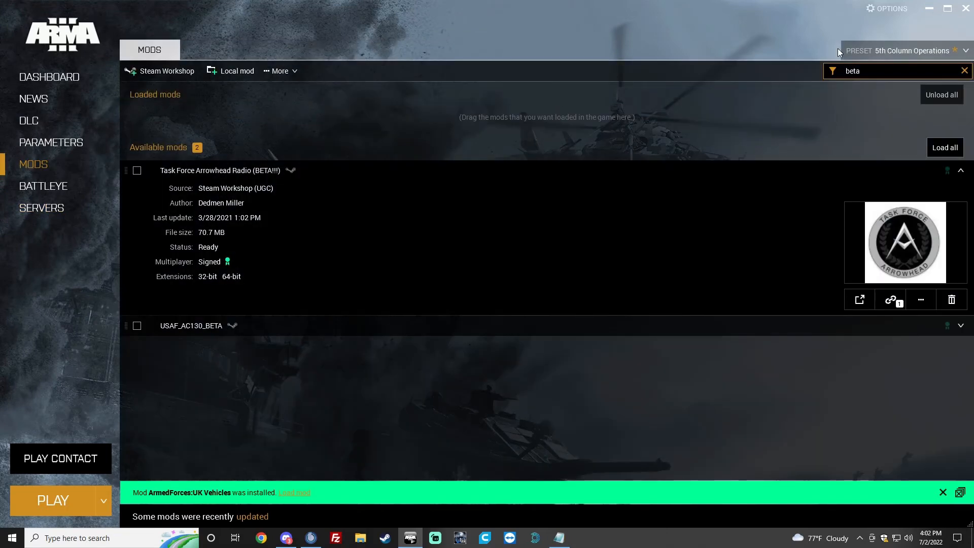
left_click(969, 51)
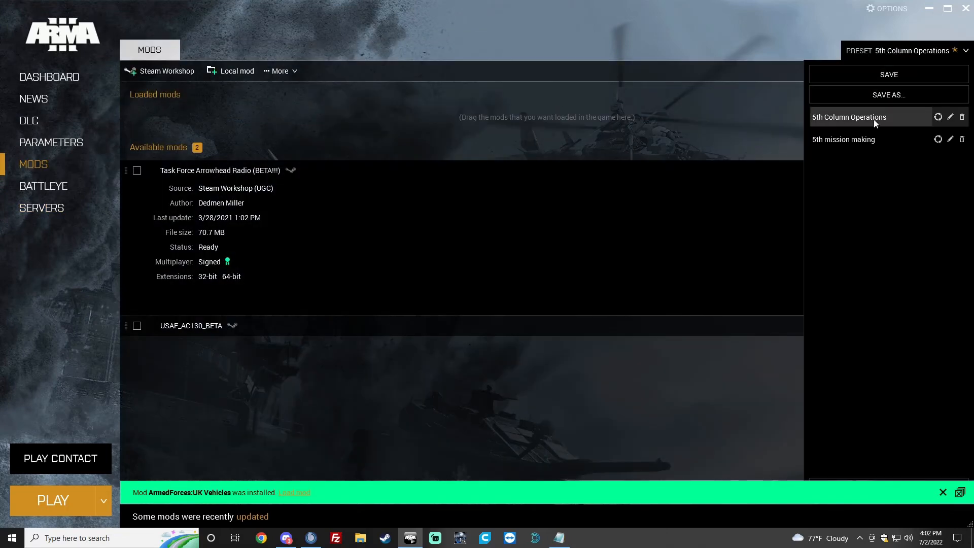
type("beta")
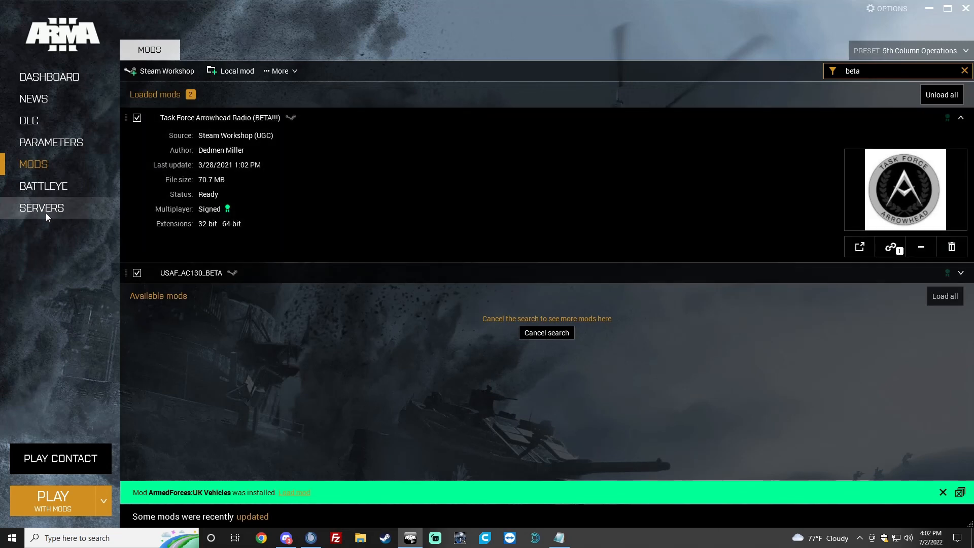
left_click(42, 207)
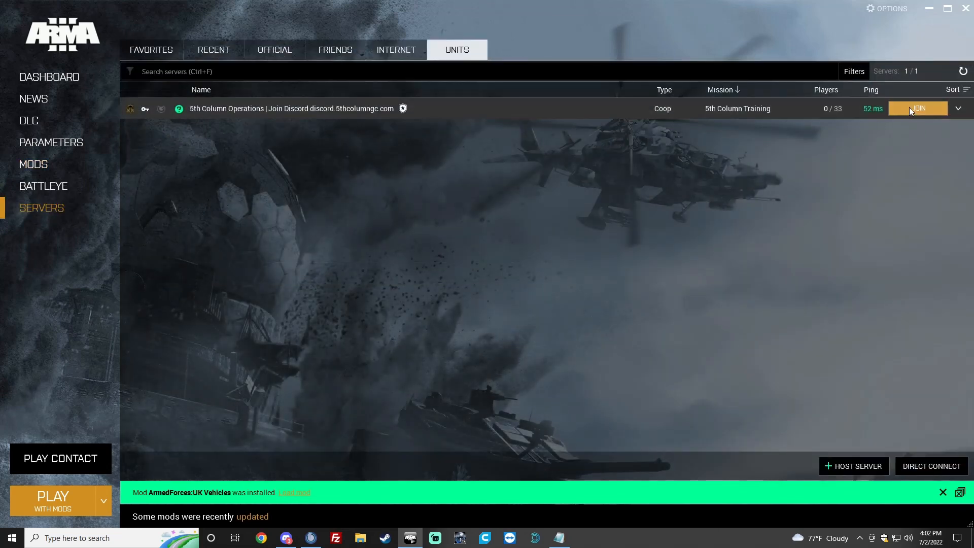
- Join 5th Column Operations keeping the current mod selection, enter the server password and connect
left_click(917, 108)
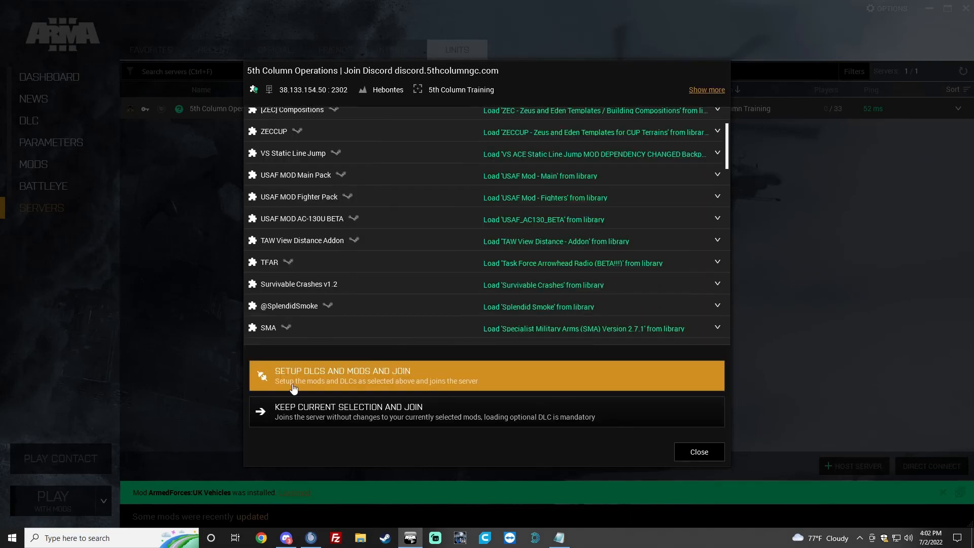
mouse_move(434, 421)
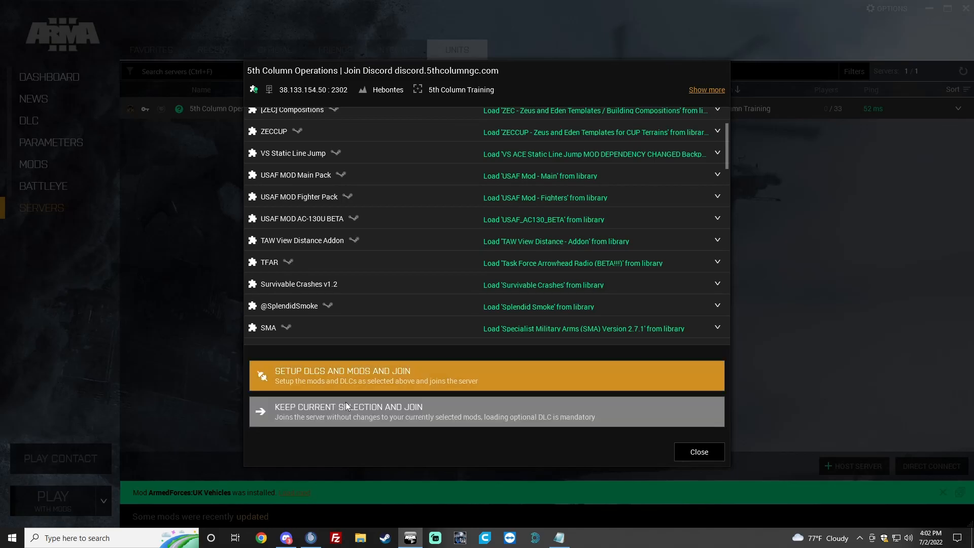
left_click(349, 412)
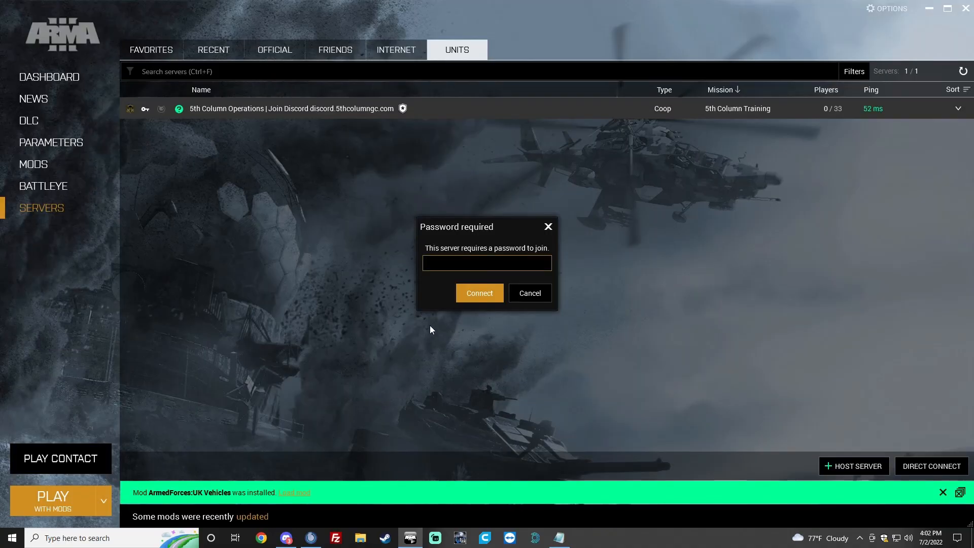
type("***")
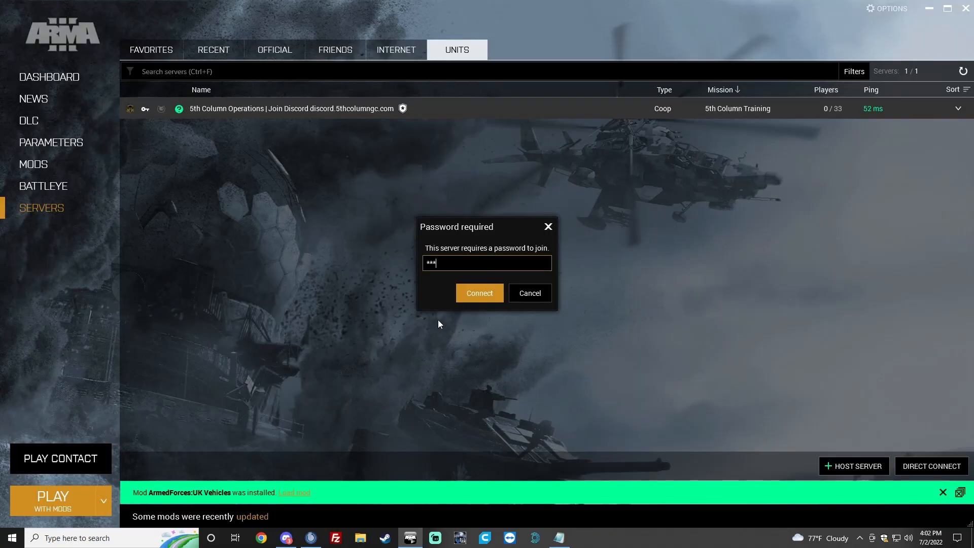
left_click(479, 292)
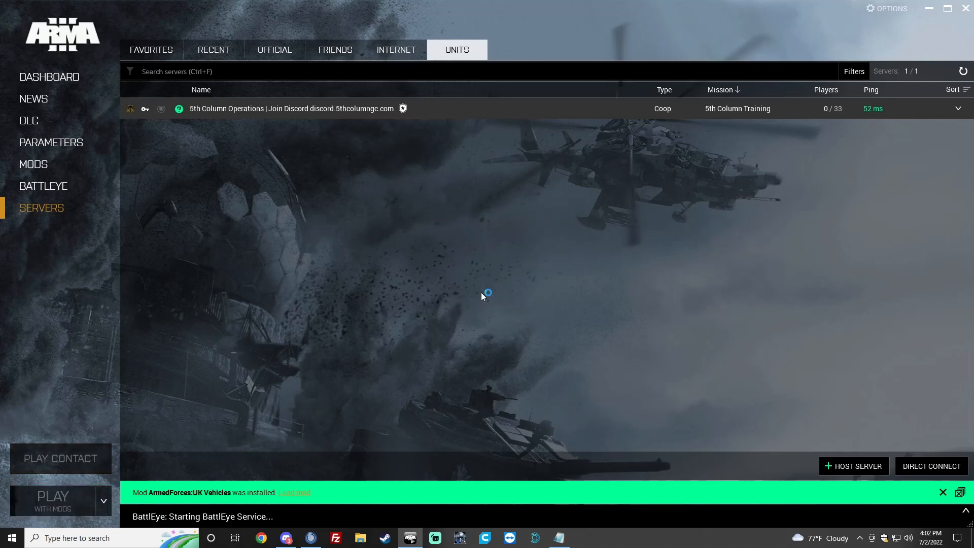